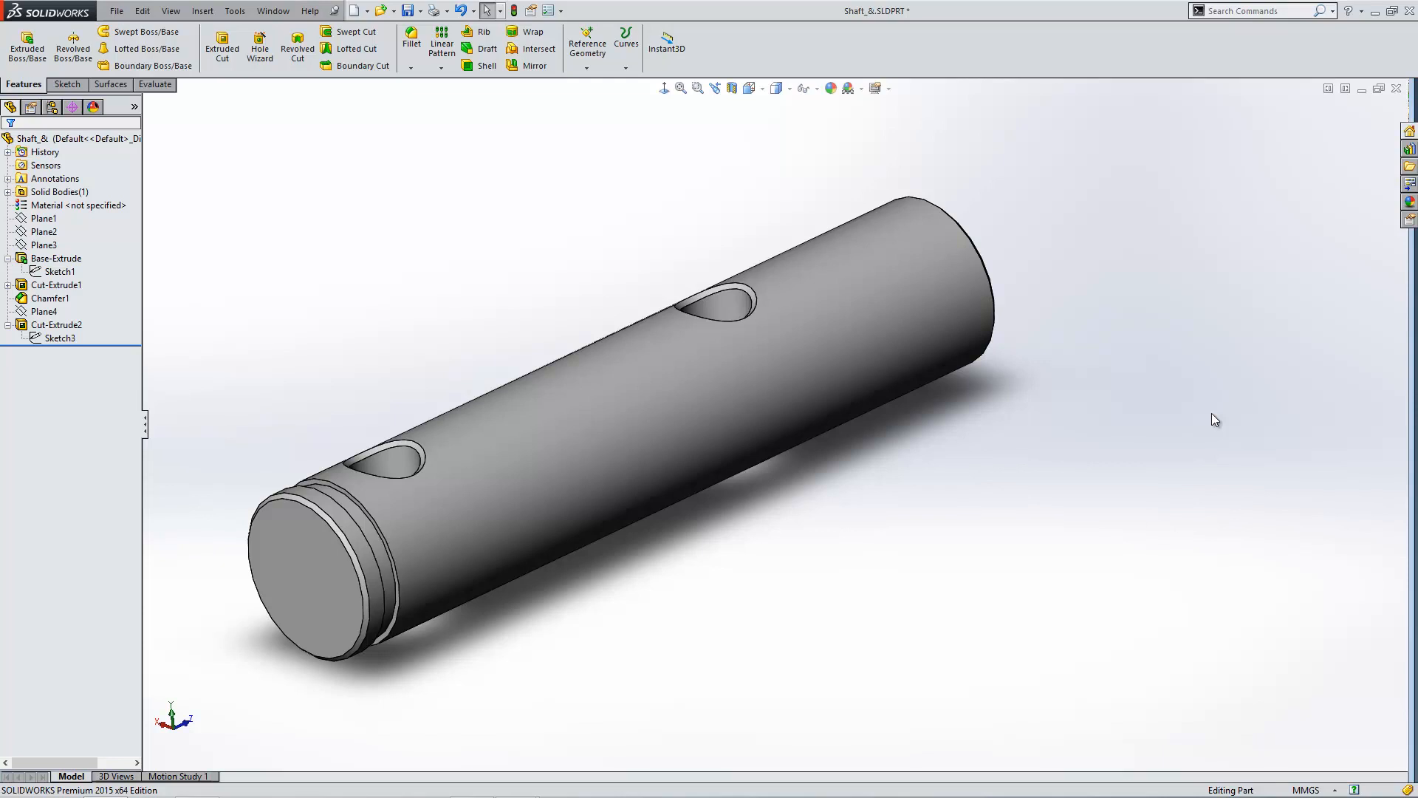
{"action": "mouse_move", "coordinate": [634, 260]}
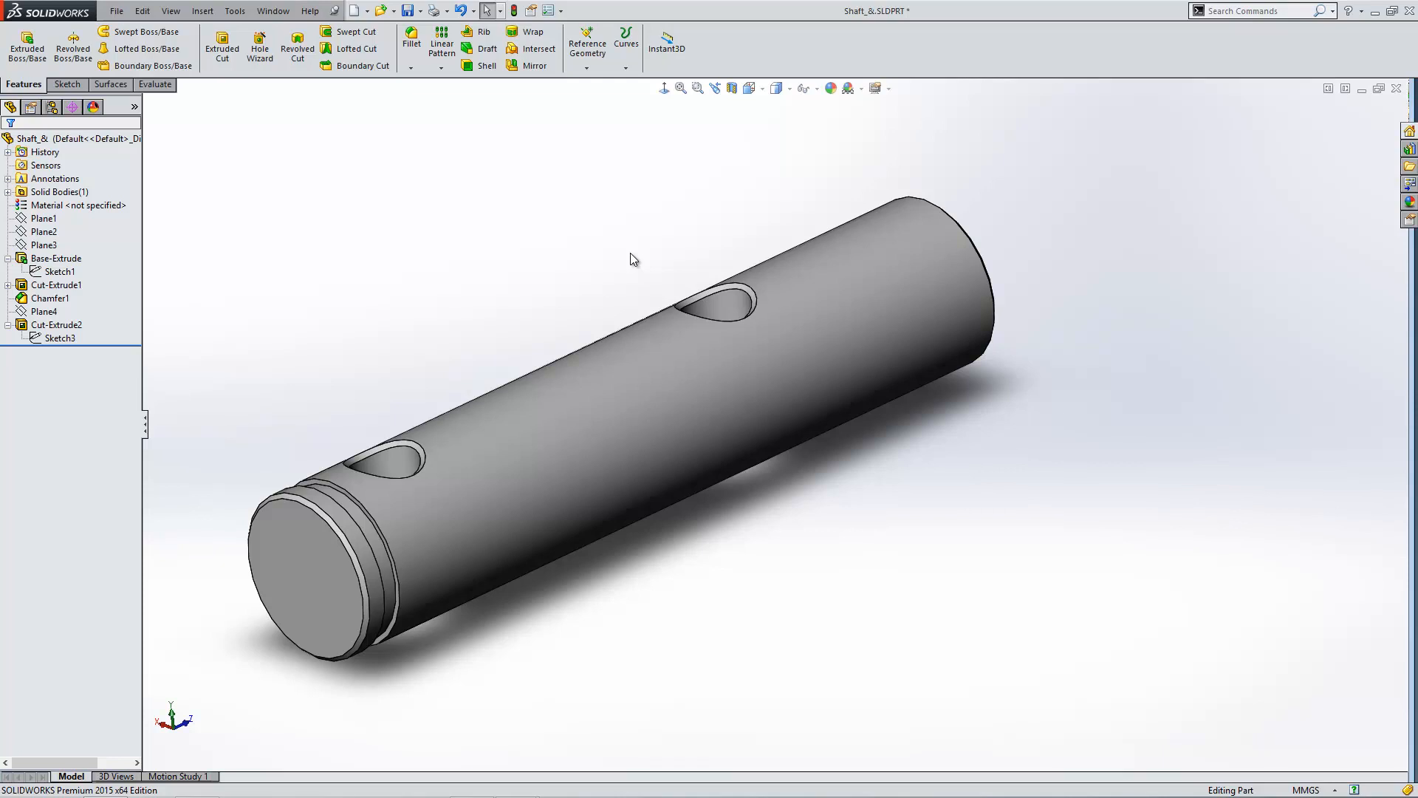
{"action": "mouse_move", "coordinate": [416, 118]}
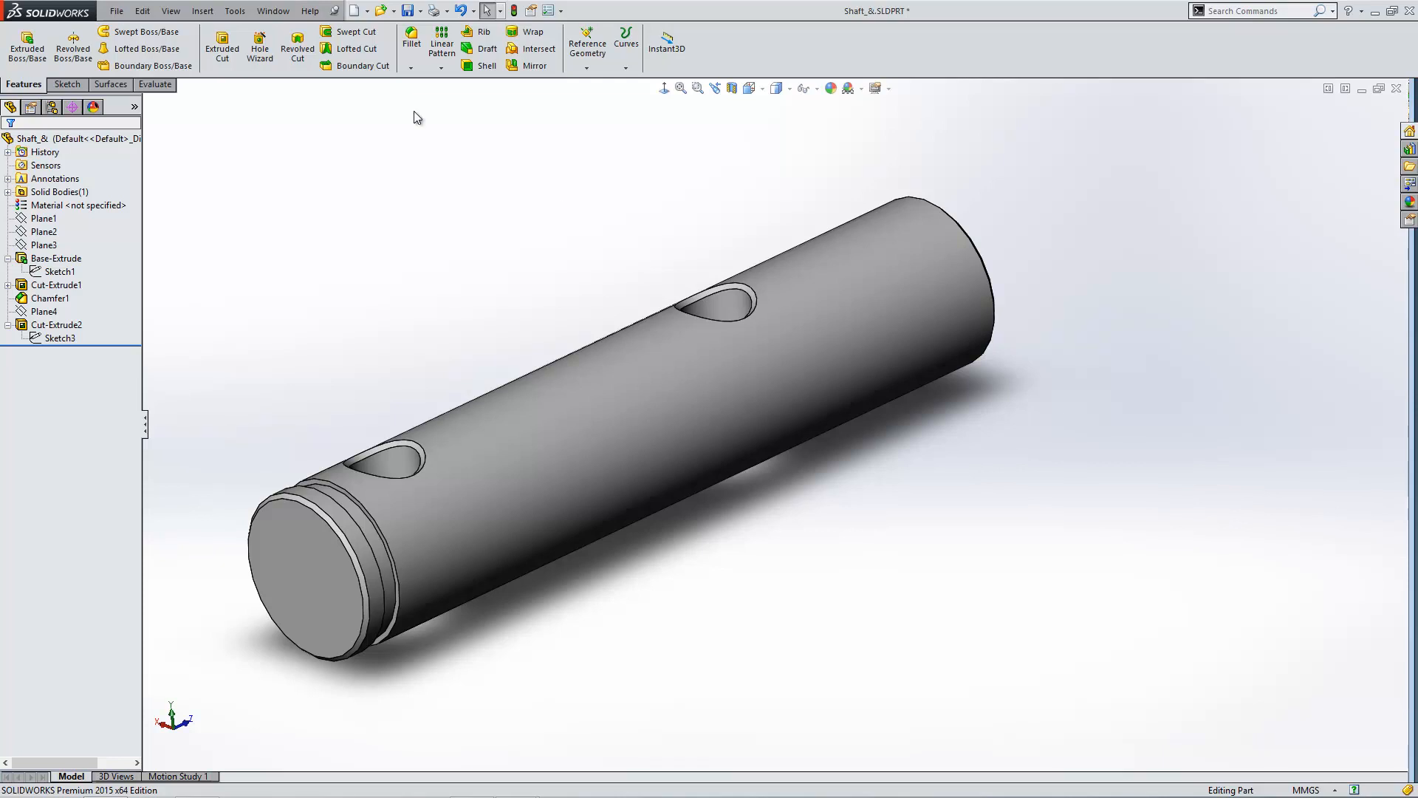
Step: Start the Cosmetic Thread command from the Insert menu on the shaft
{"action": "left_click", "coordinate": [203, 10]}
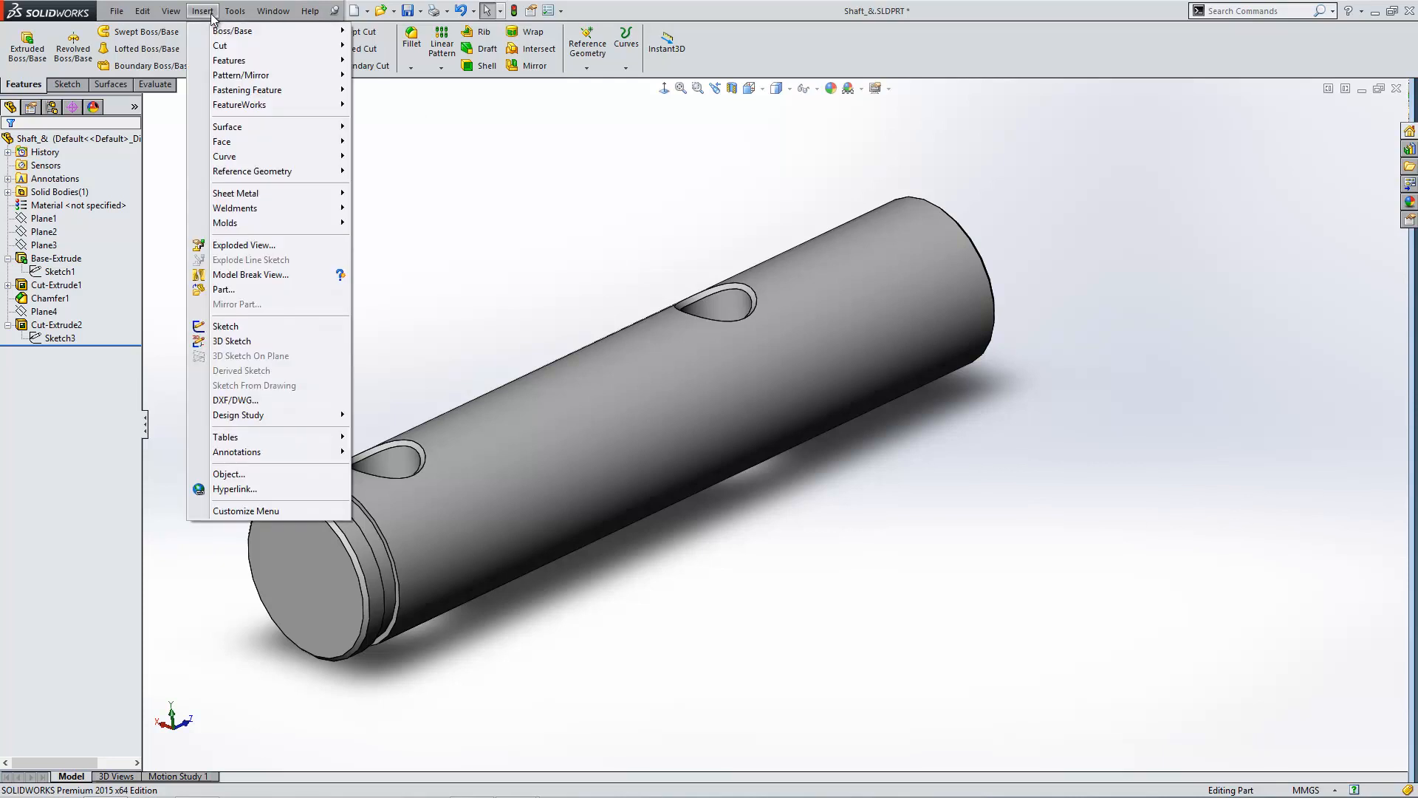
{"action": "mouse_move", "coordinate": [241, 141]}
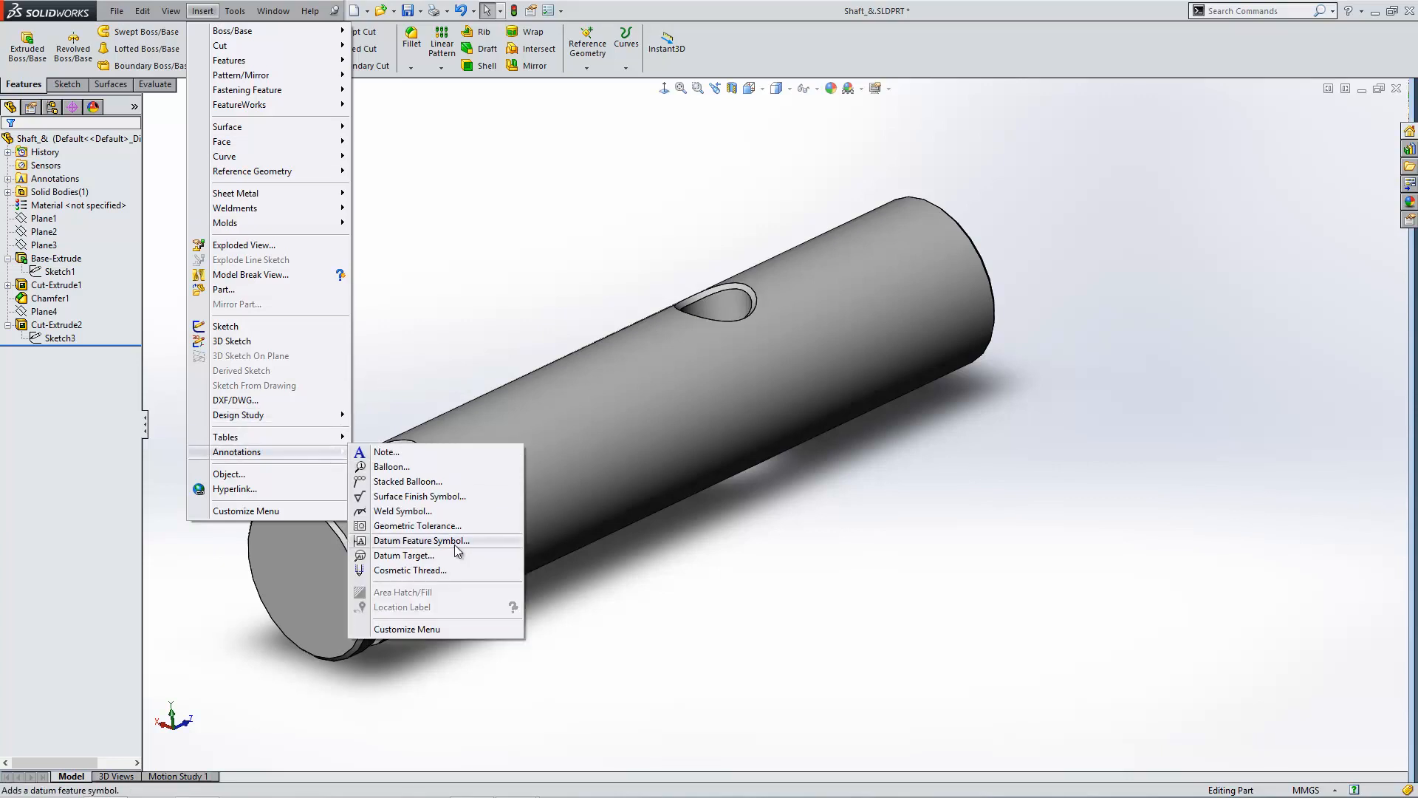
{"action": "mouse_move", "coordinate": [442, 571]}
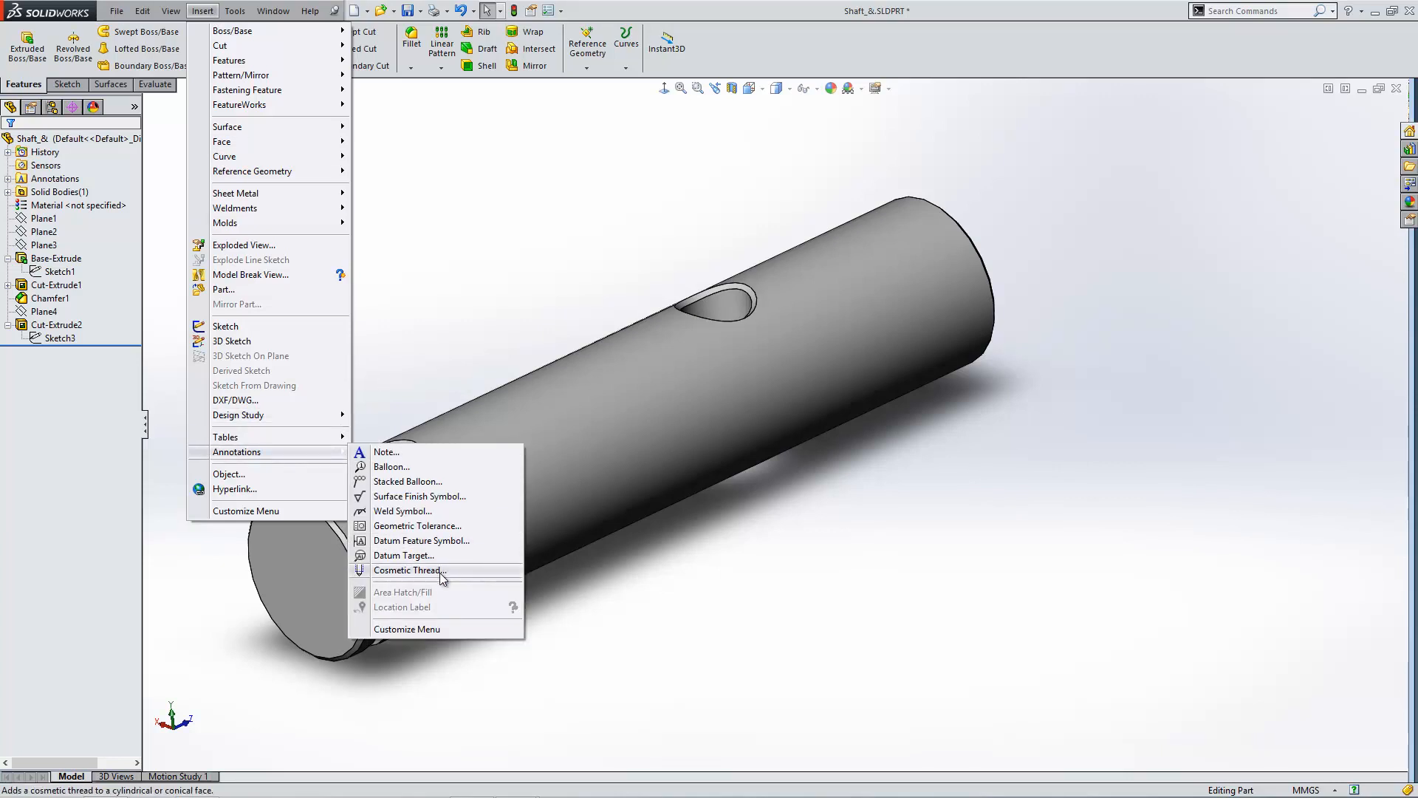
{"action": "left_click", "coordinate": [409, 570]}
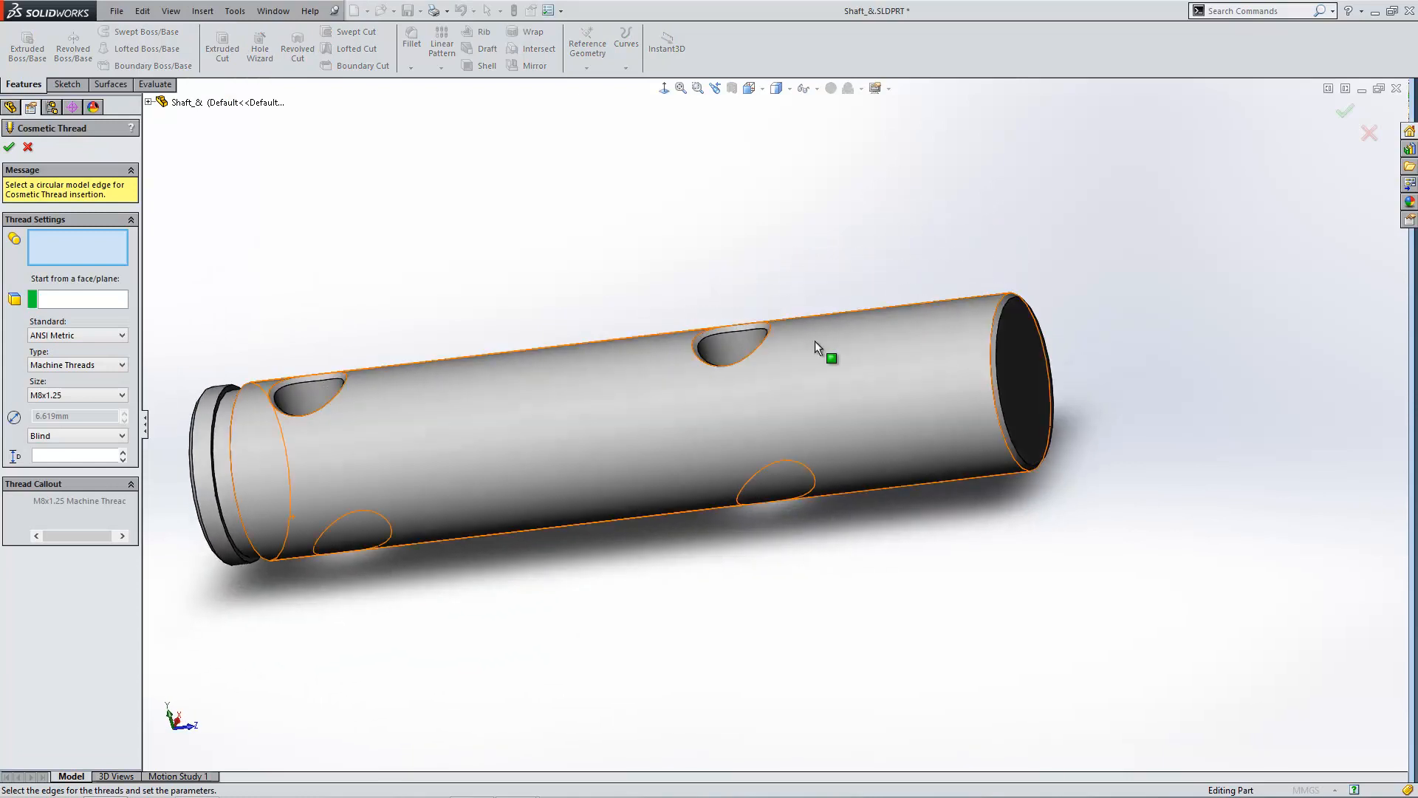
Step: Select the shaft's circular end edge as thread edge and its end face as start face
{"action": "left_click", "coordinate": [1036, 312]}
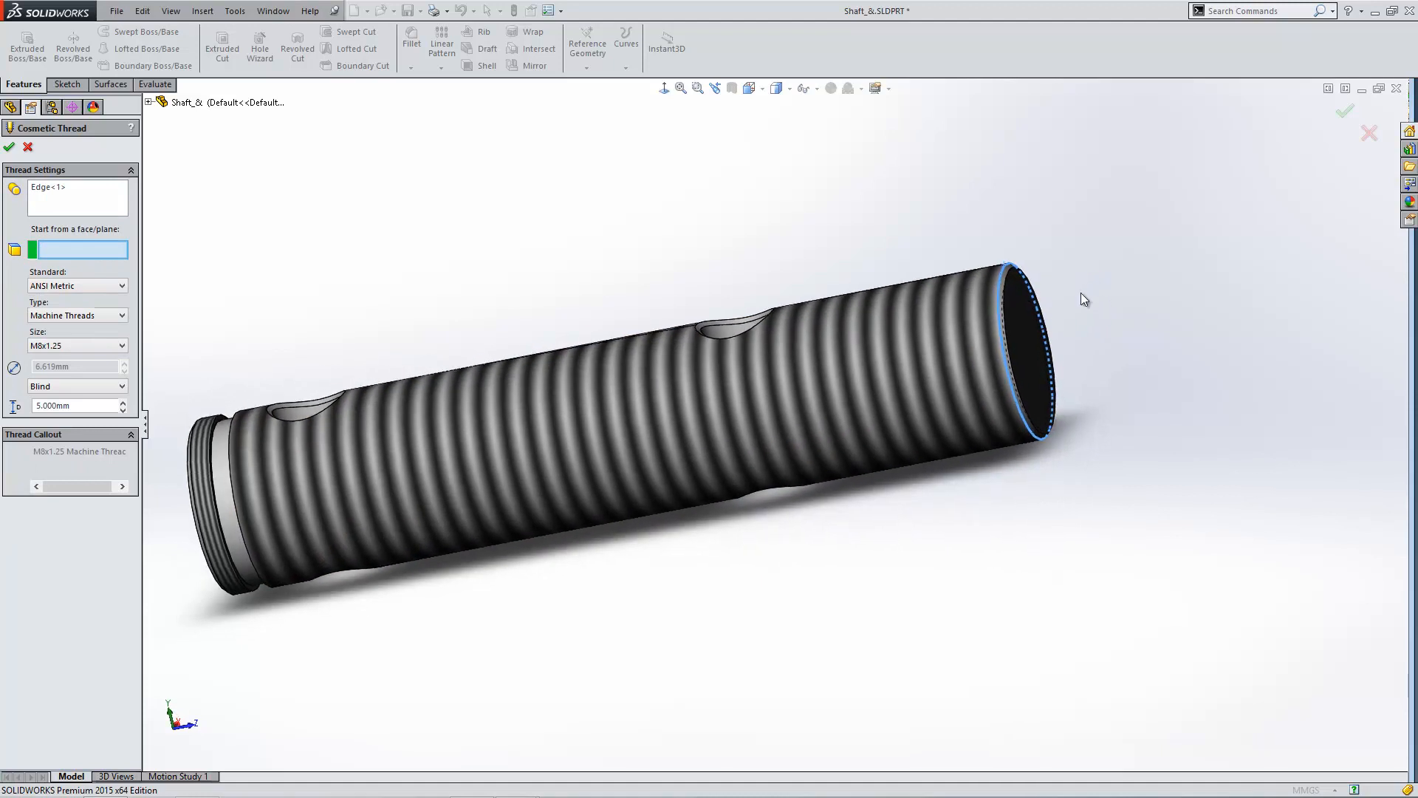
{"action": "left_click_drag", "start_coordinate": [1084, 300], "coordinate": [1014, 349]}
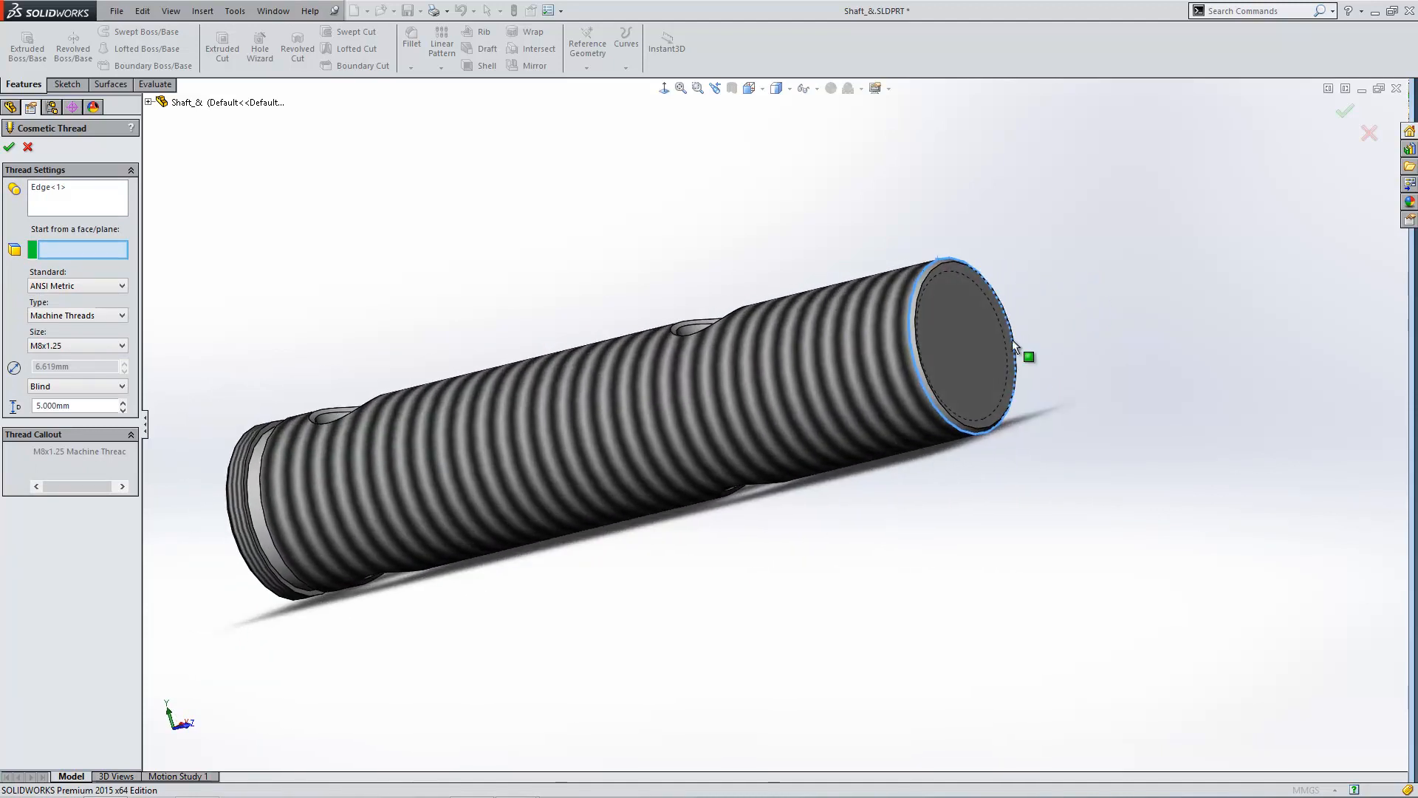
{"action": "mouse_move", "coordinate": [953, 323]}
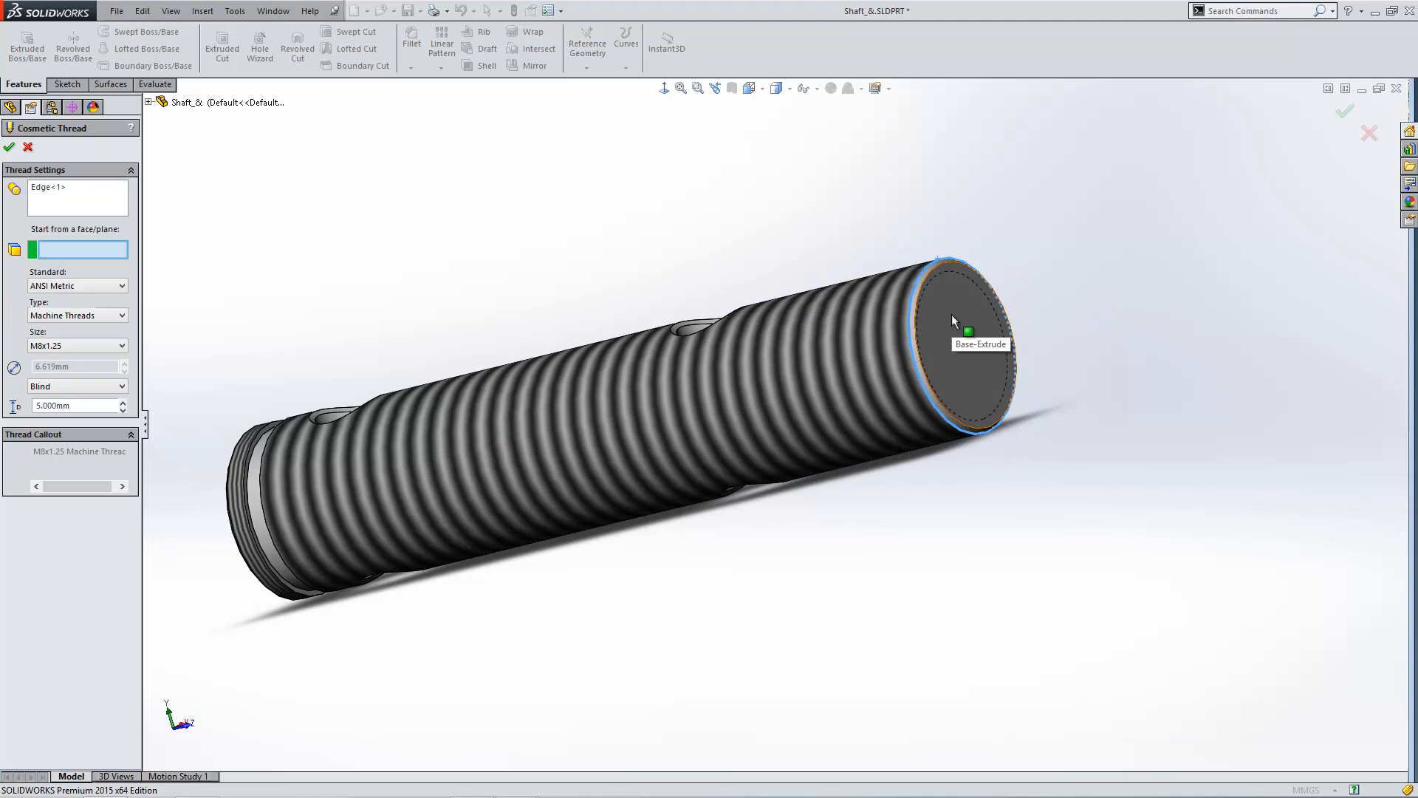
{"action": "left_click", "coordinate": [954, 320]}
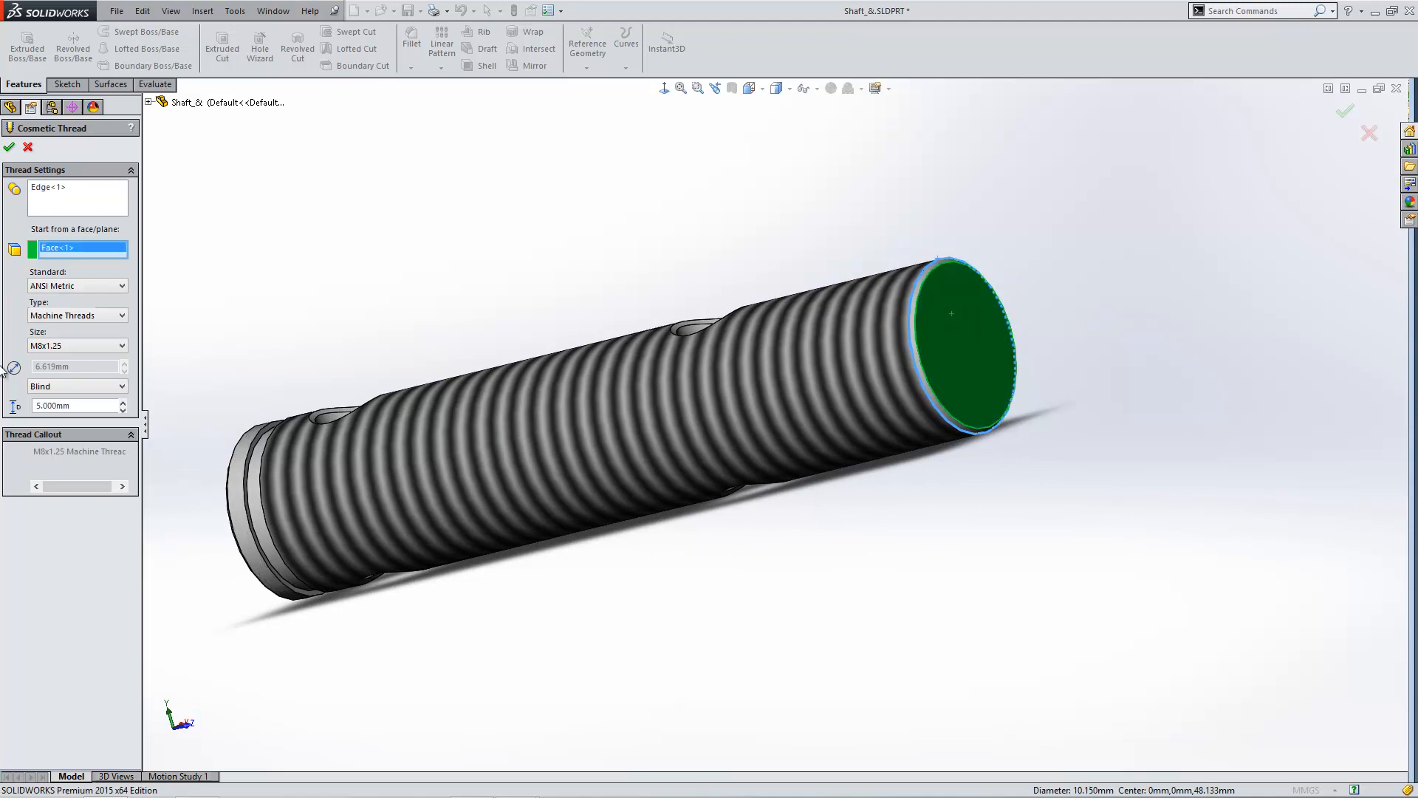
Step: Create an M10x1.0 blind cosmetic thread 10 mm deep, after trying Up to Next
{"action": "left_click", "coordinate": [77, 346]}
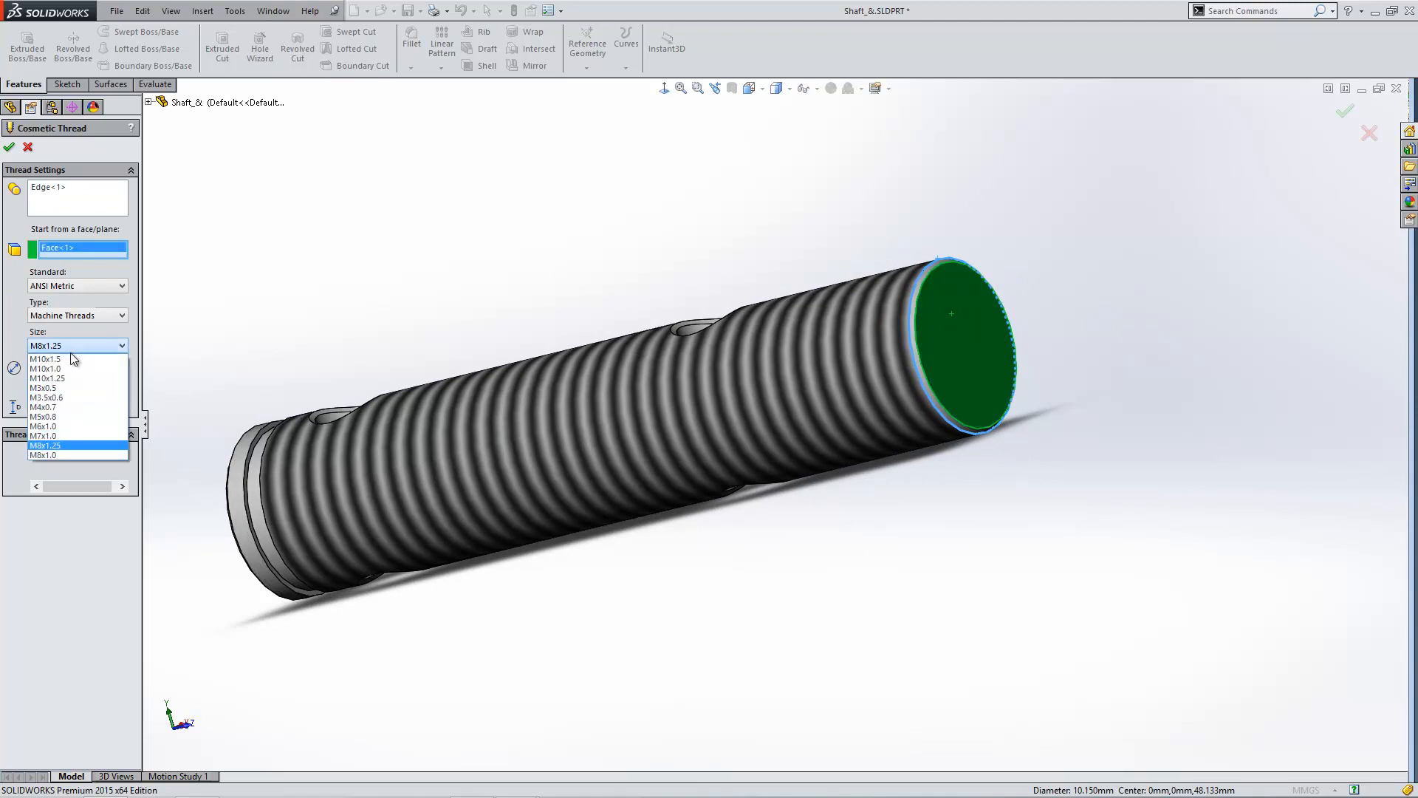
{"action": "mouse_move", "coordinate": [76, 369]}
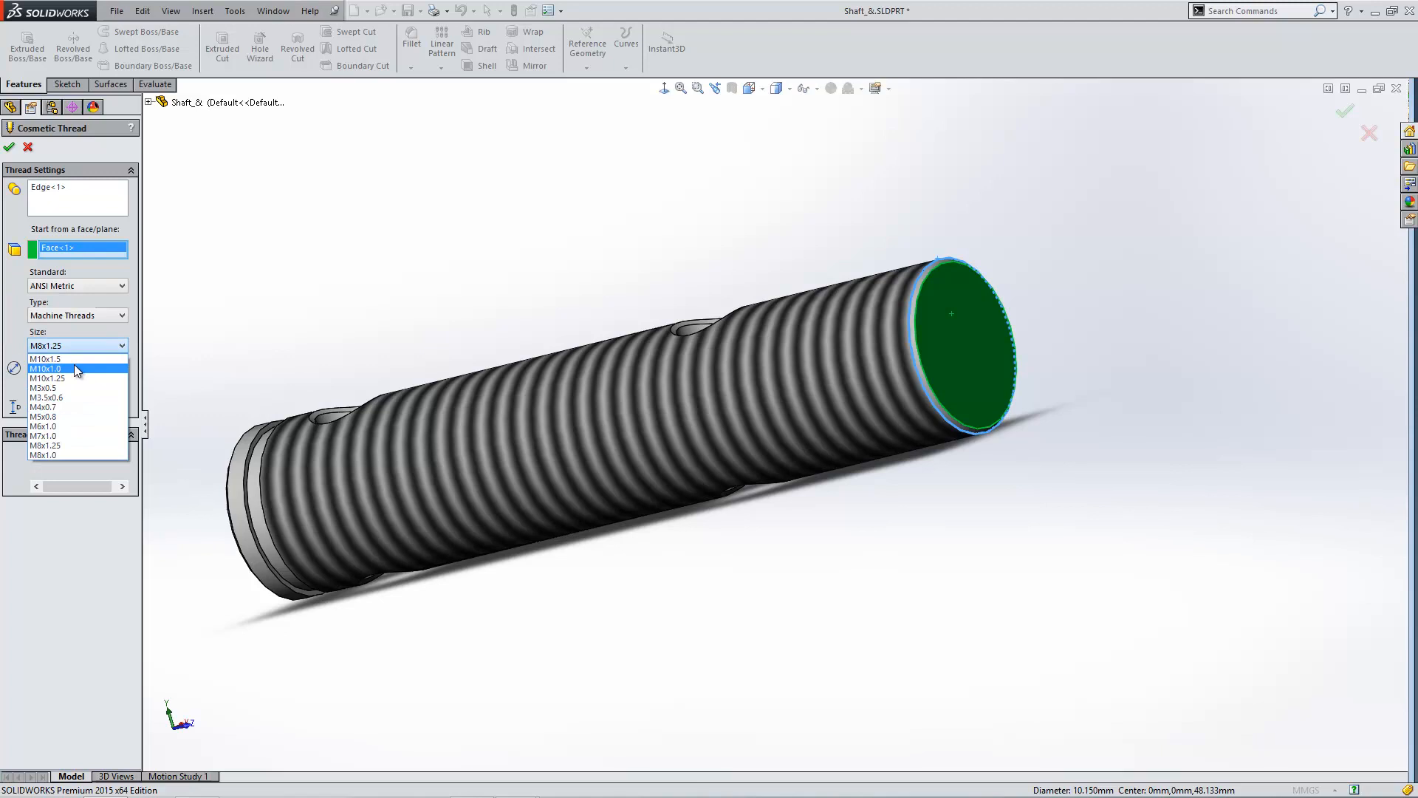
{"action": "left_click", "coordinate": [47, 367]}
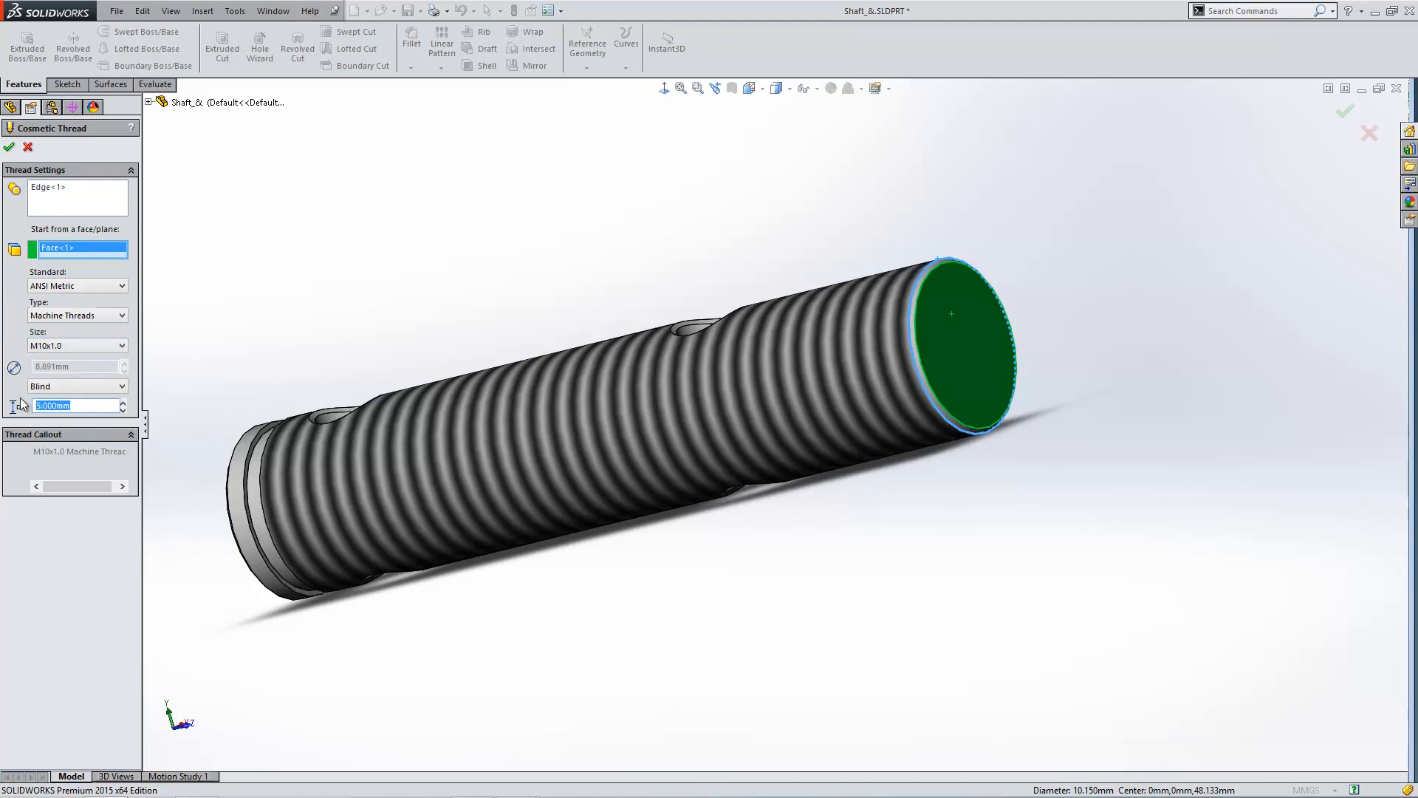
{"action": "left_click", "coordinate": [77, 386]}
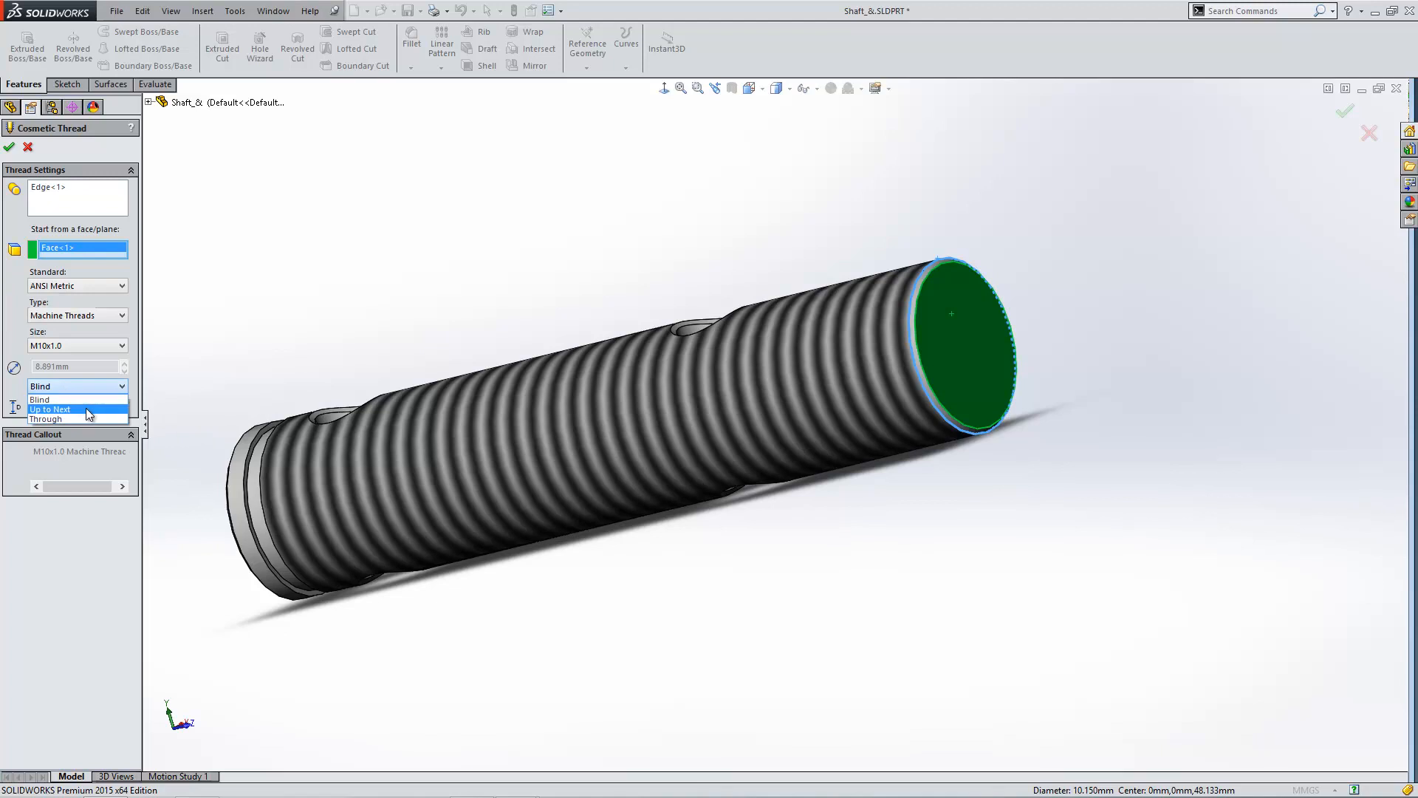
{"action": "left_click", "coordinate": [50, 409]}
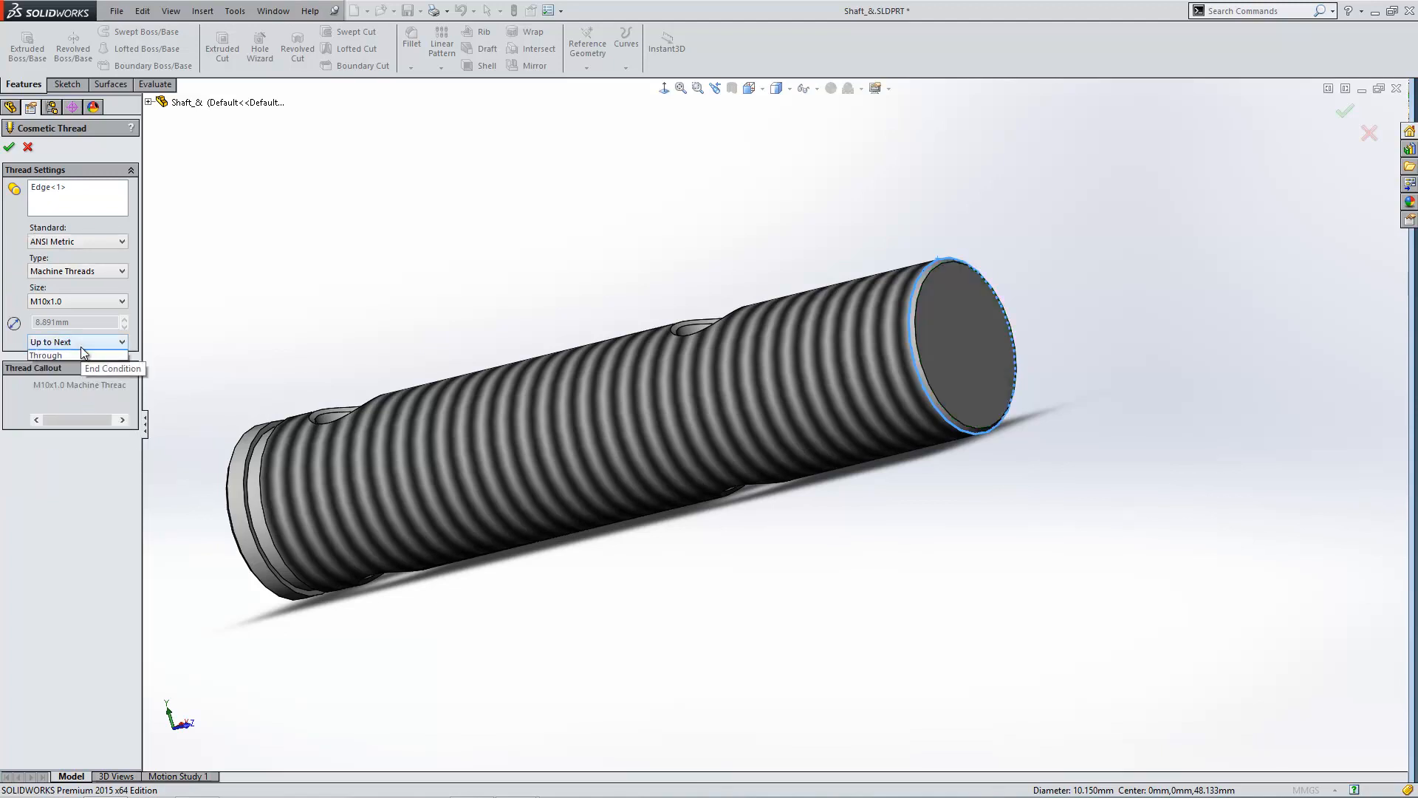
{"action": "left_click", "coordinate": [77, 341]}
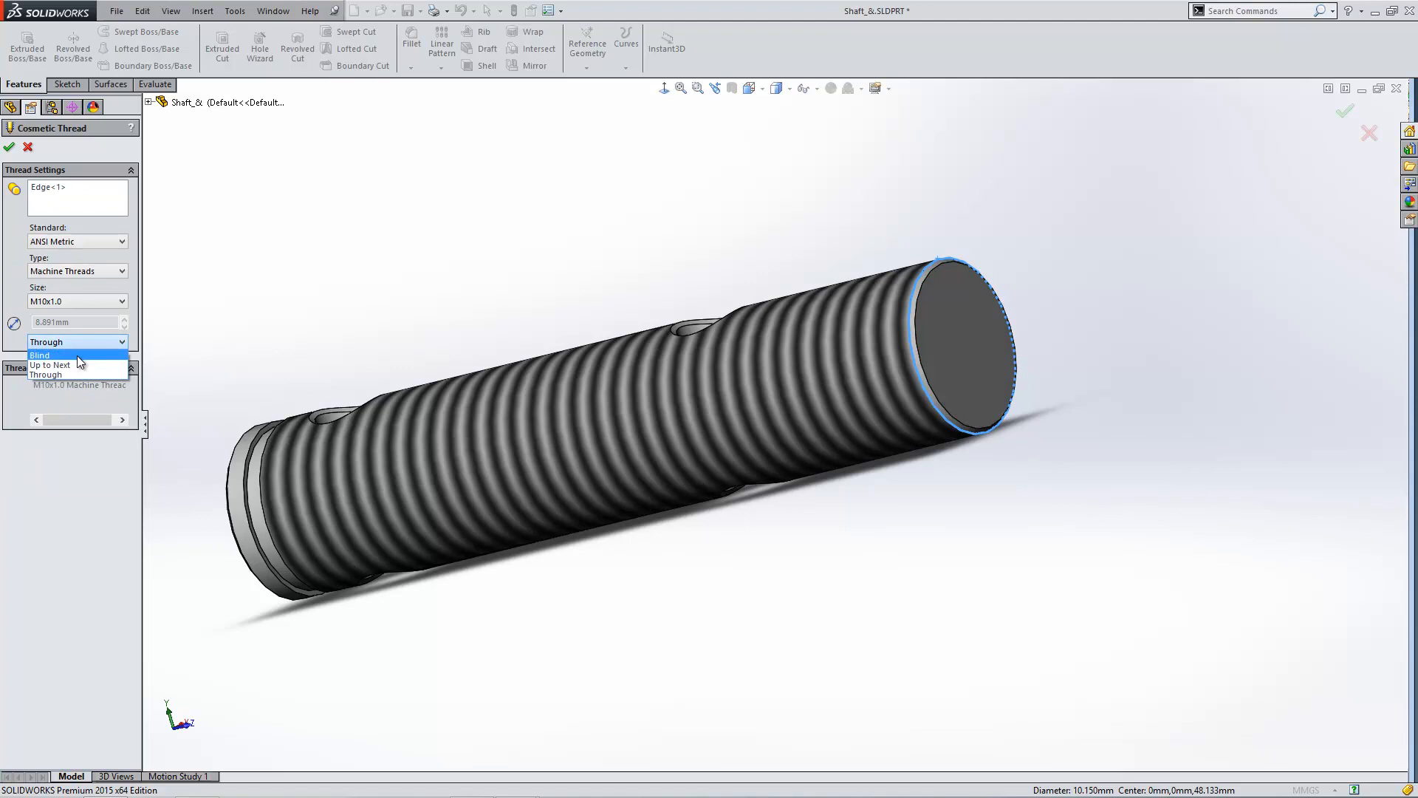
{"action": "left_click", "coordinate": [40, 353]}
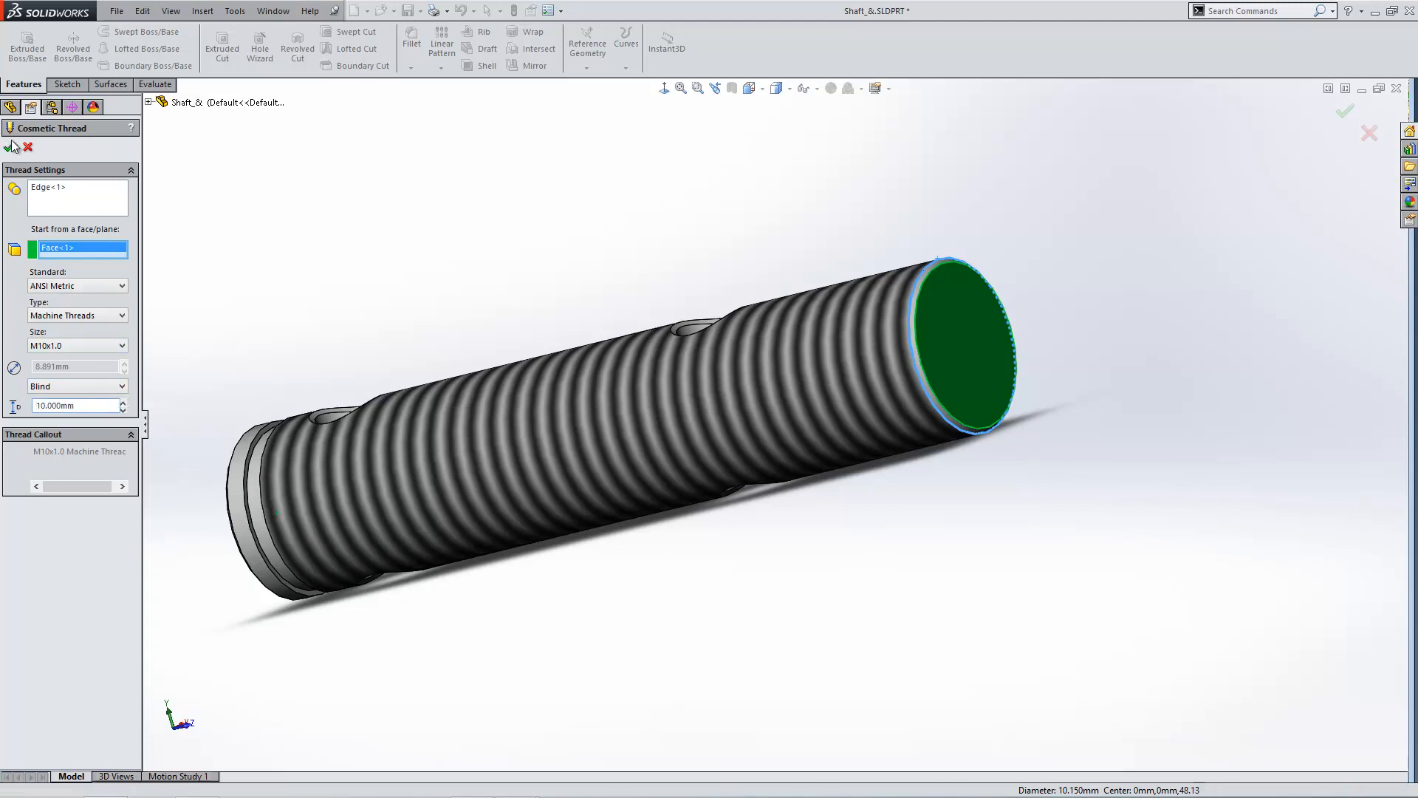
{"action": "left_click", "coordinate": [11, 147]}
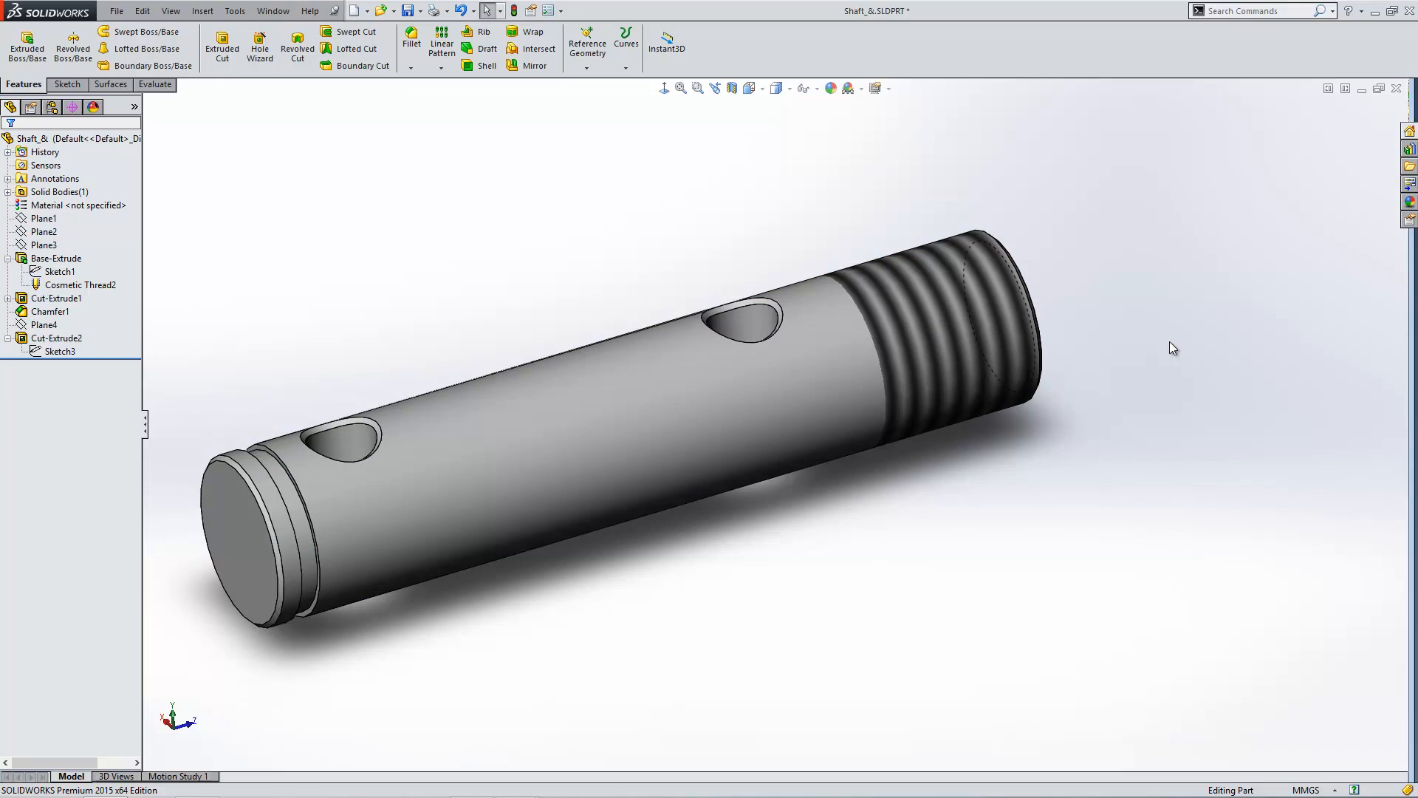
{"action": "mouse_move", "coordinate": [557, 223]}
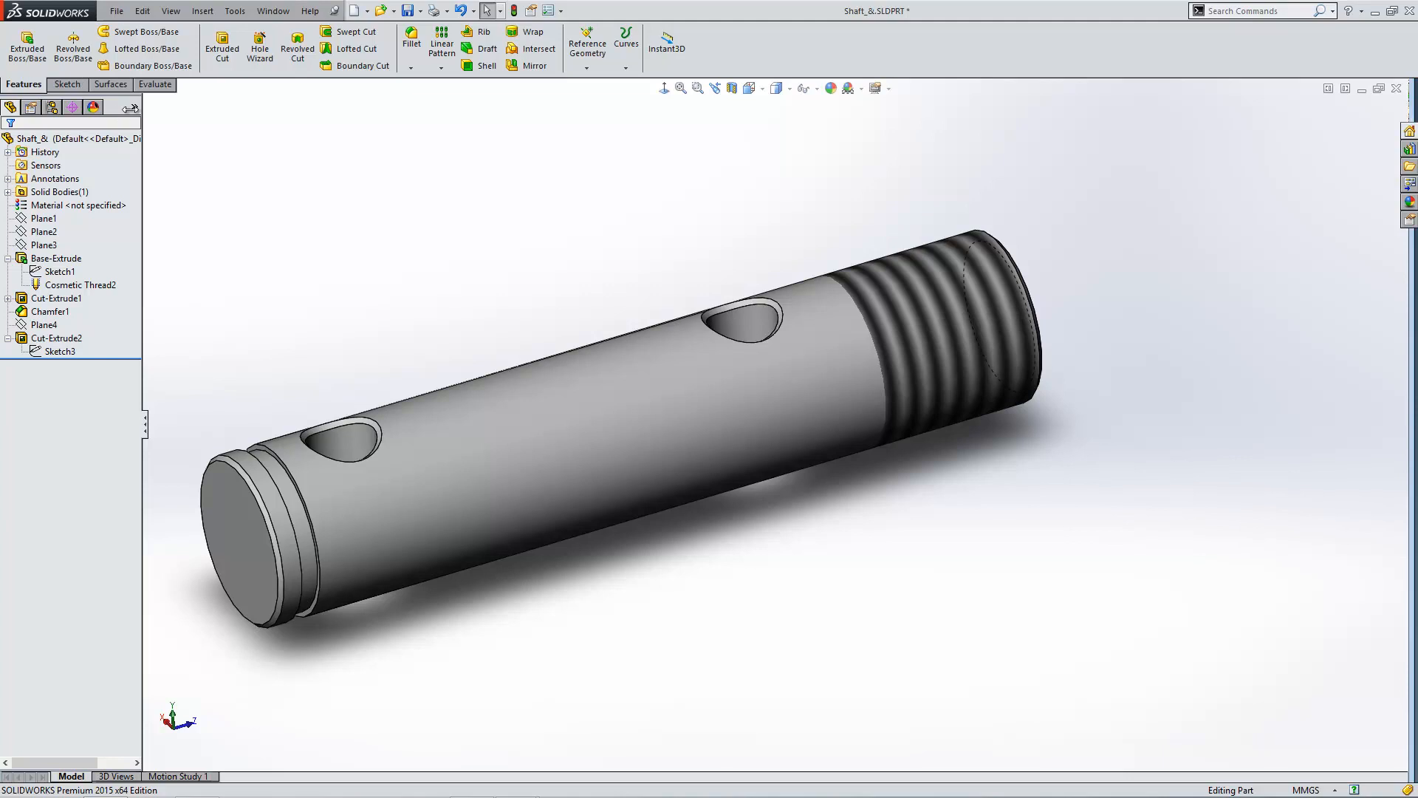
{"action": "mouse_move", "coordinate": [260, 46]}
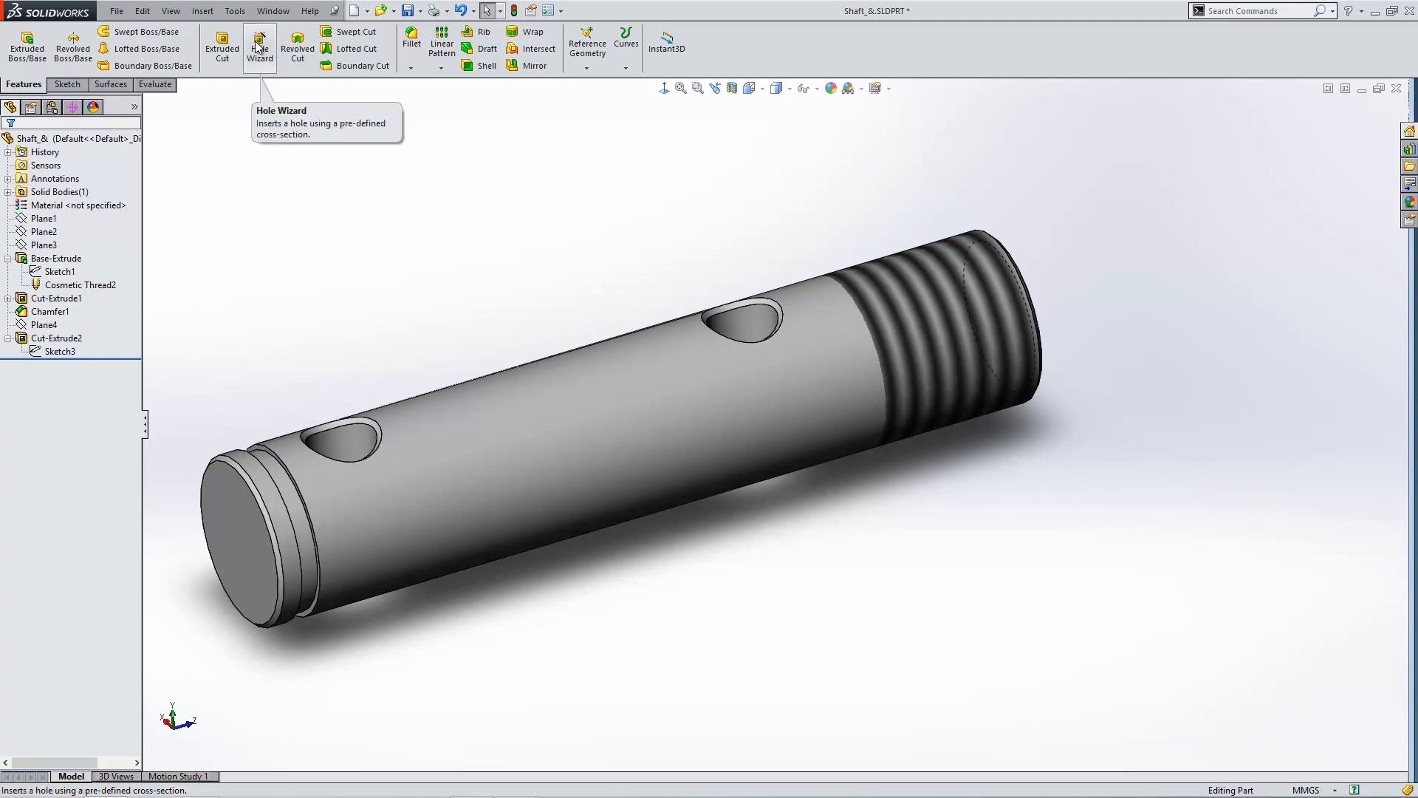
Step: Use Hole Wizard to add an ISO M3 tapped hole, blind 8.5 mm, on the shaft's side
{"action": "left_click", "coordinate": [260, 47]}
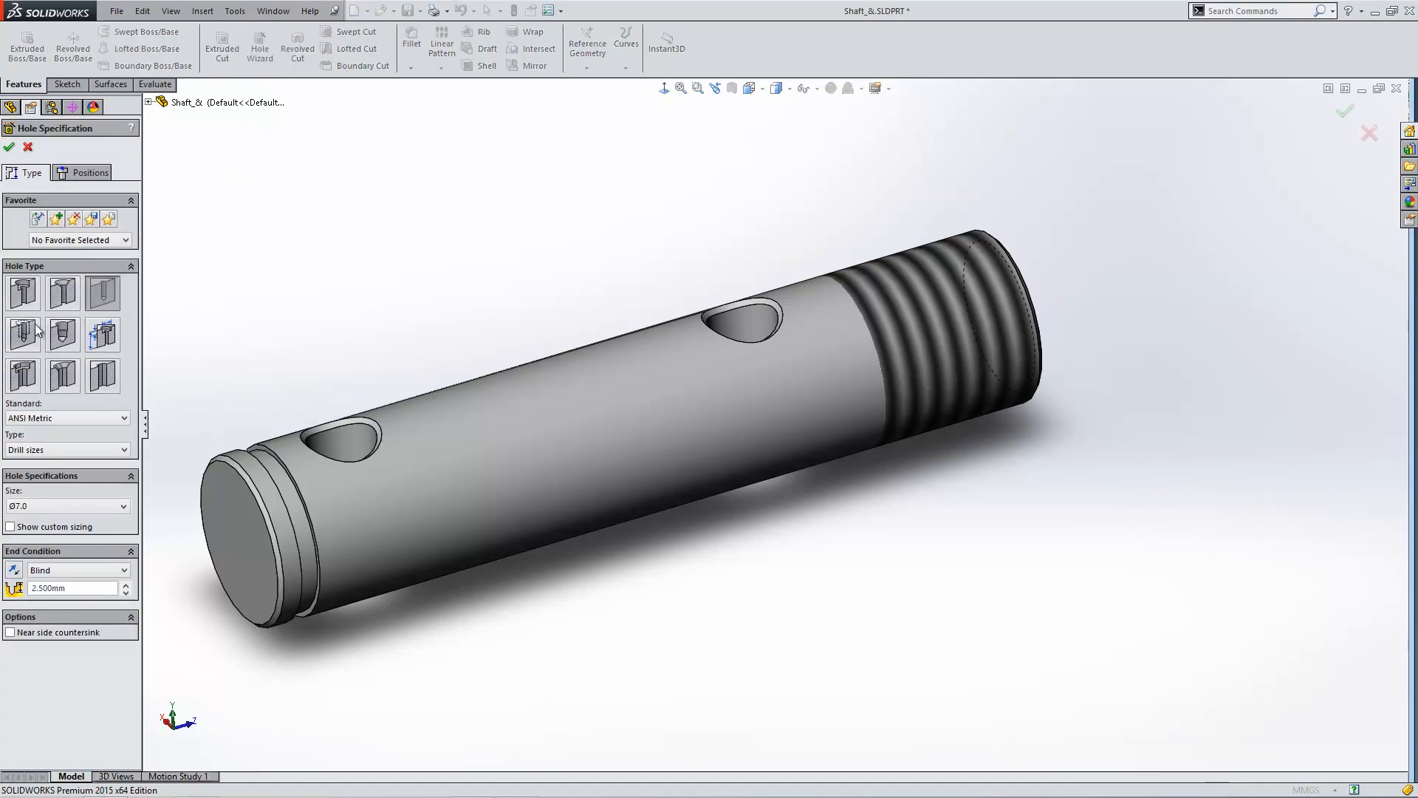
{"action": "left_click", "coordinate": [23, 336]}
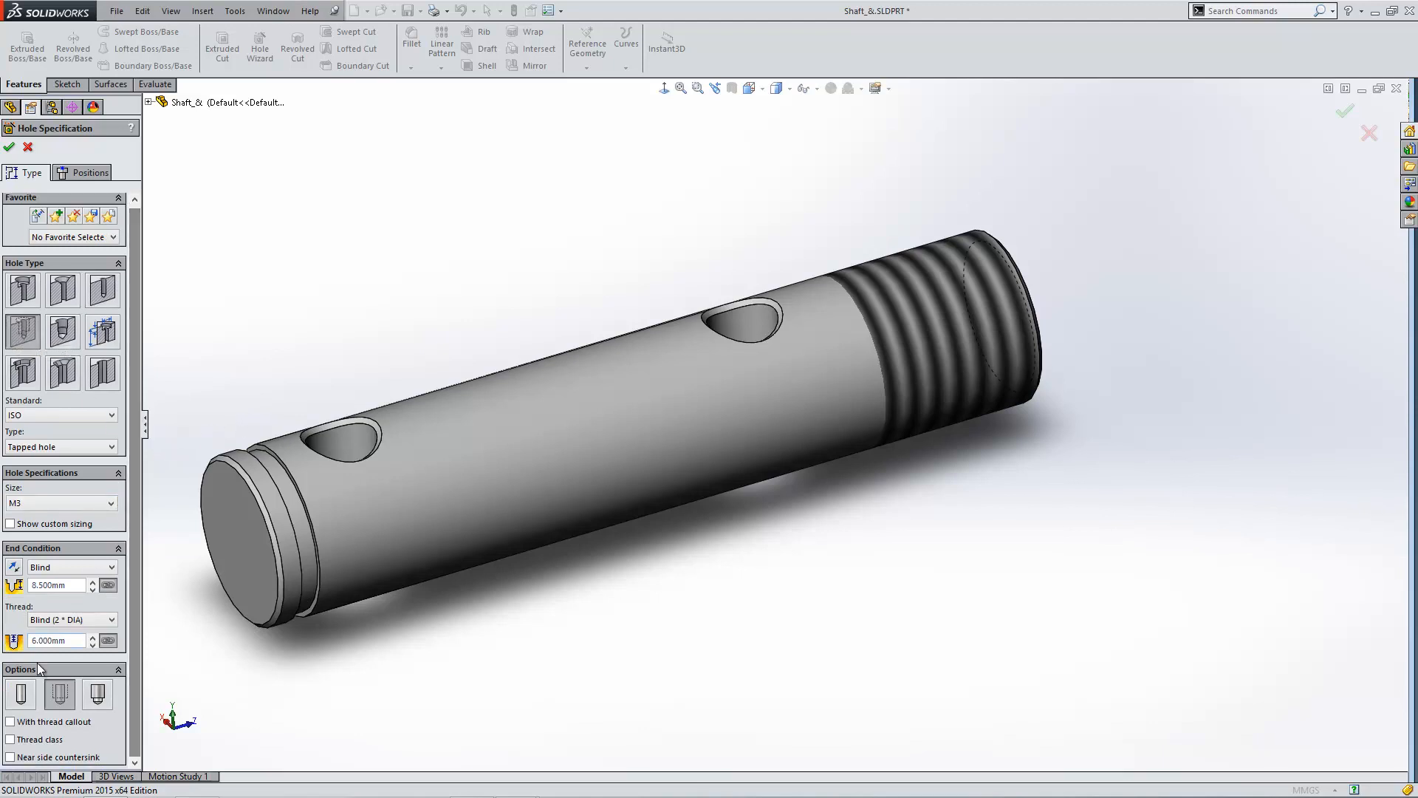
{"action": "mouse_move", "coordinate": [59, 694]}
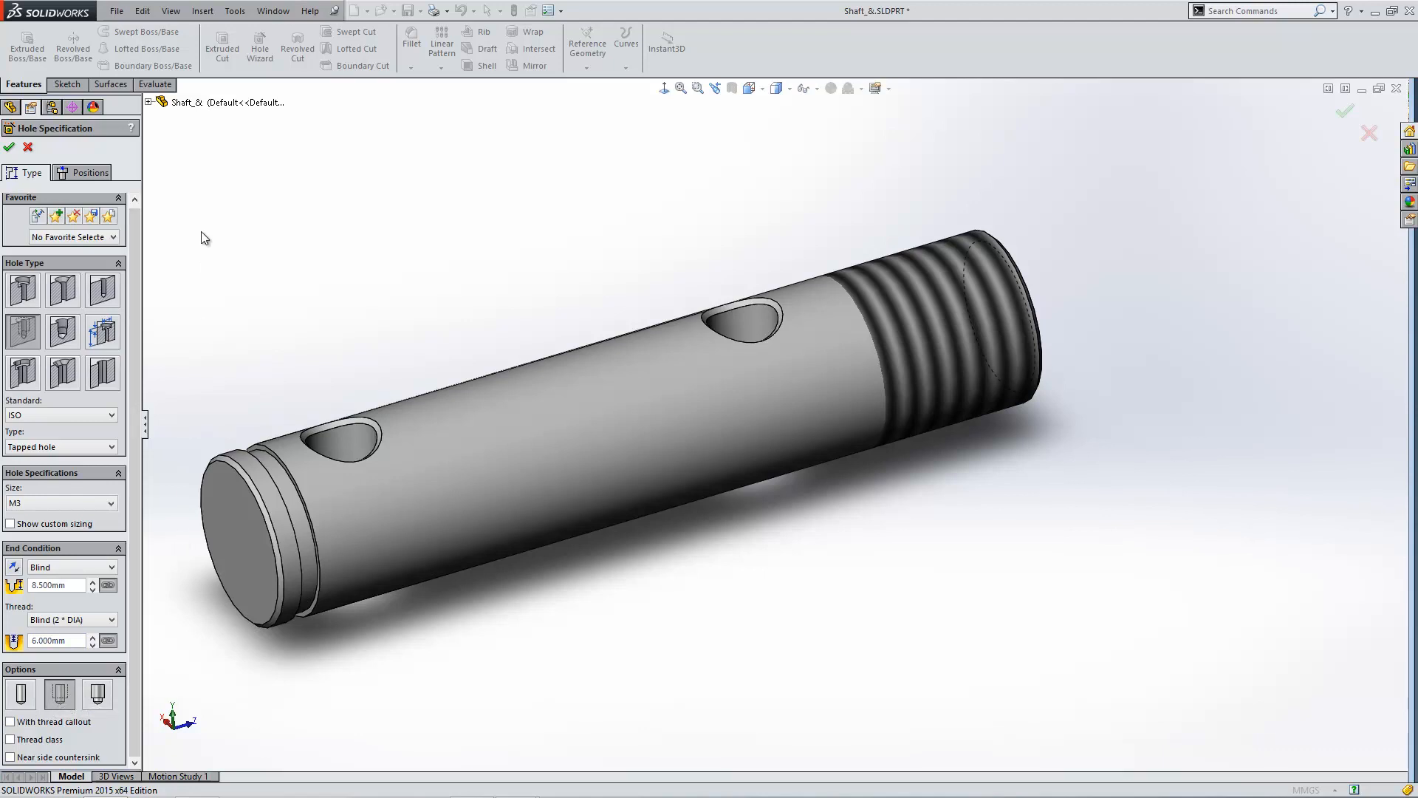
{"action": "left_click", "coordinate": [81, 172]}
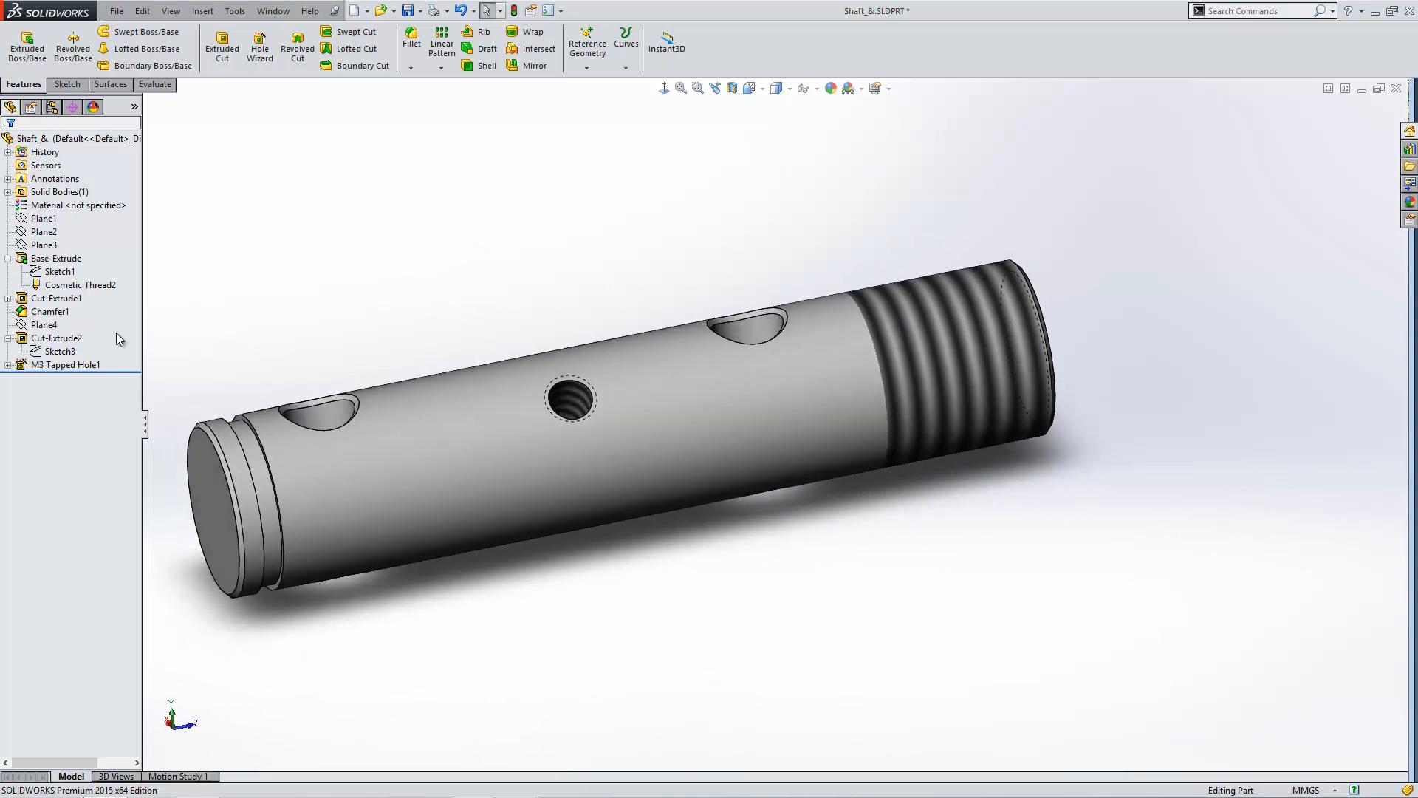
Step: Expand M3 Tapped Hole1 and inspect its Hole Thread1 sub-feature
{"action": "left_click", "coordinate": [9, 369]}
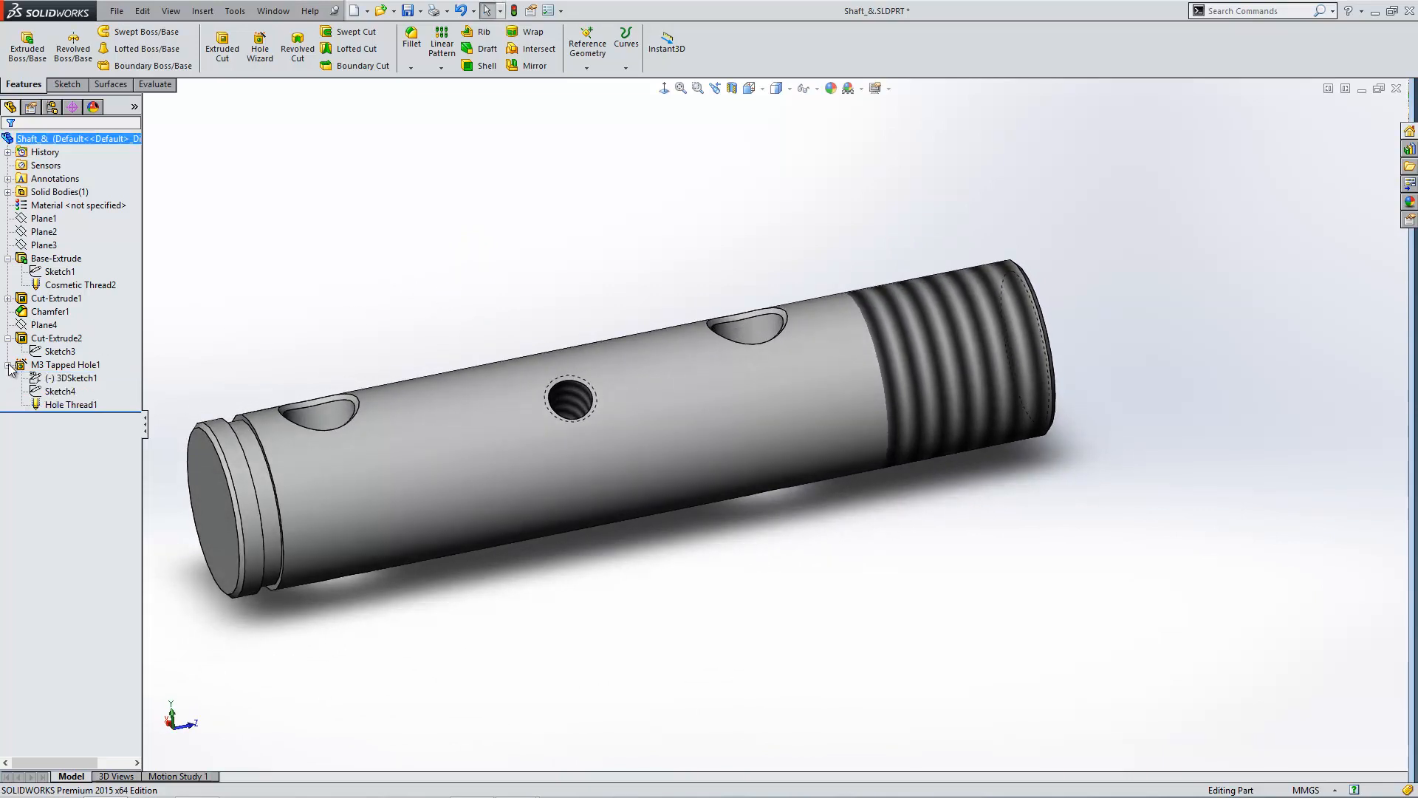
{"action": "left_click", "coordinate": [71, 405]}
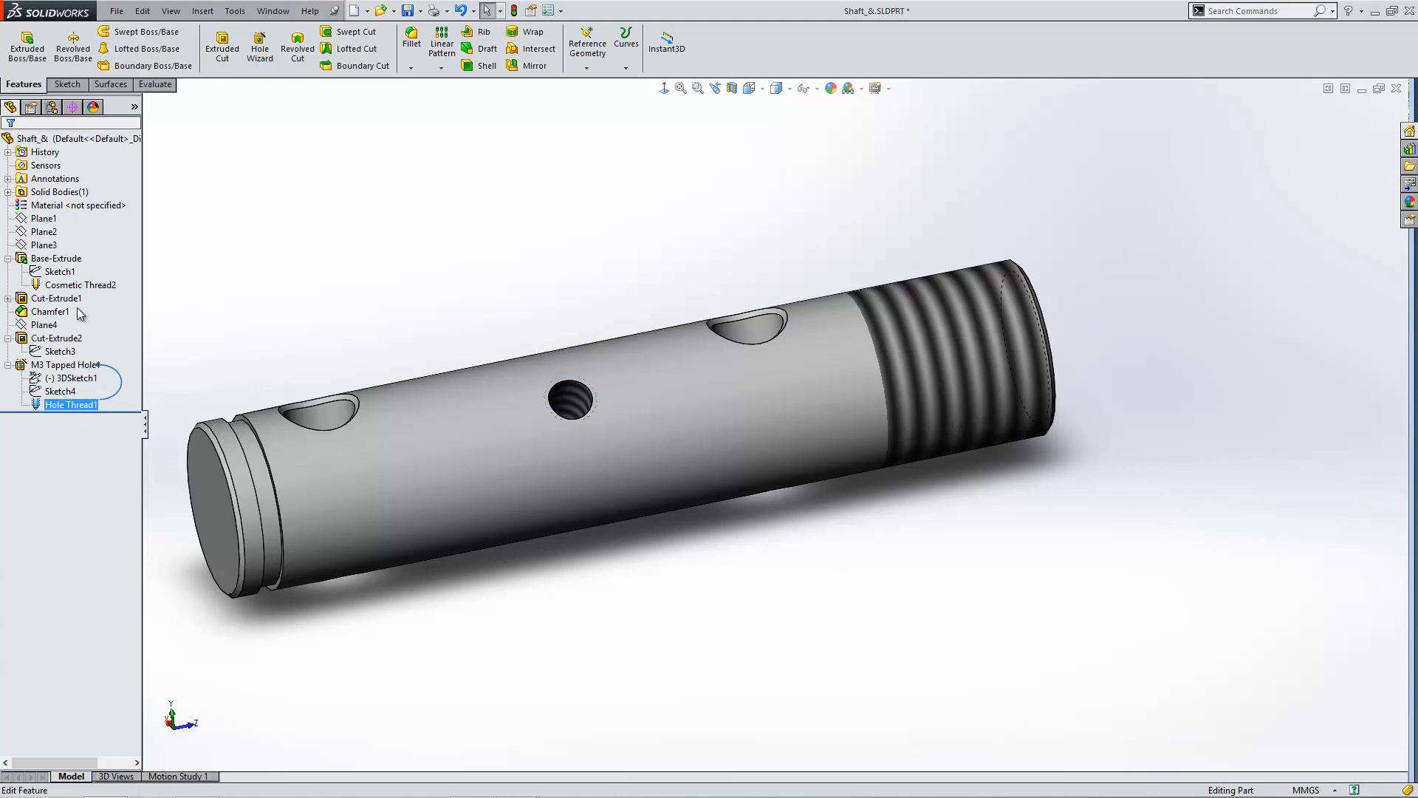
{"action": "left_click", "coordinate": [80, 285]}
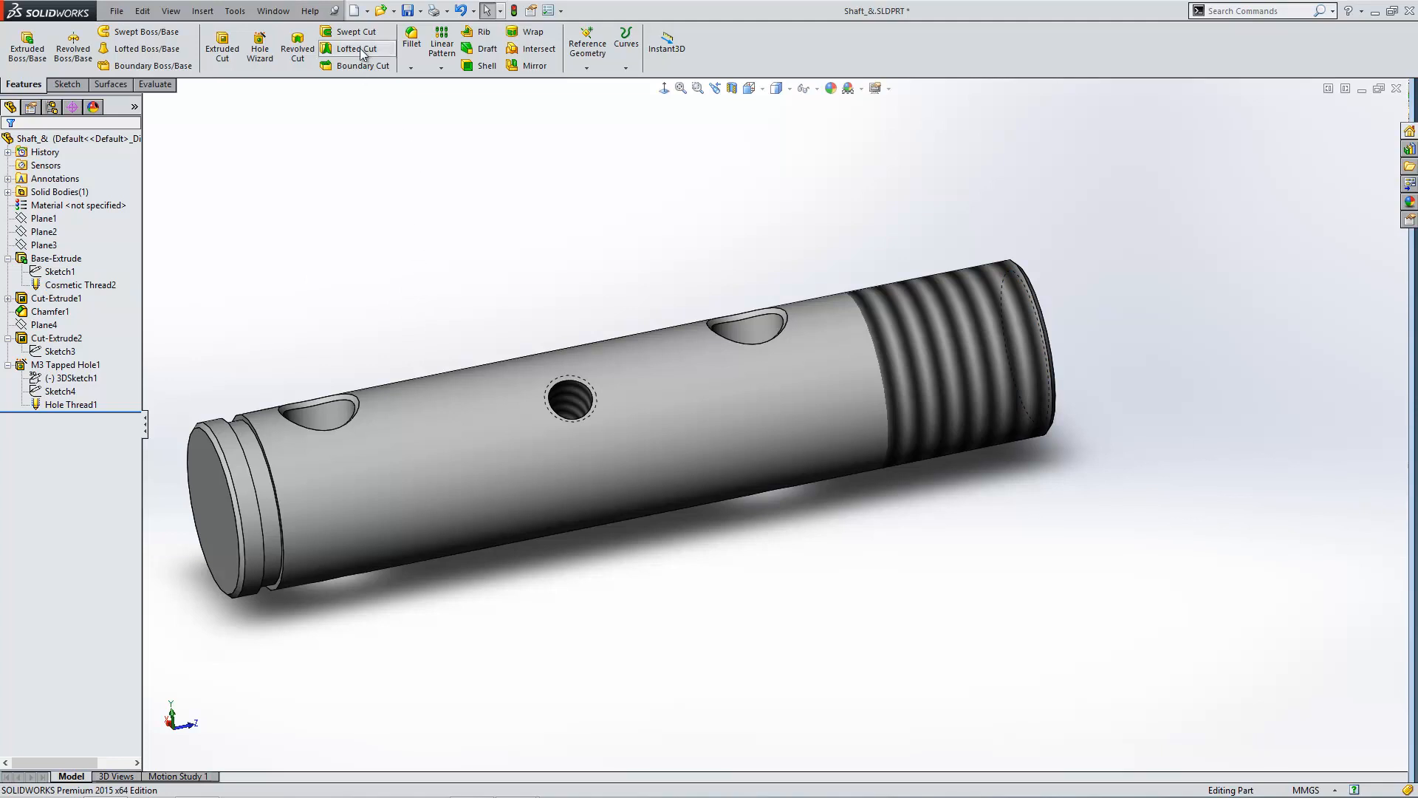
Step: Make a drawing from the part using the Drawing template on an A3 (ISO) sheet
{"action": "left_click", "coordinate": [390, 10]}
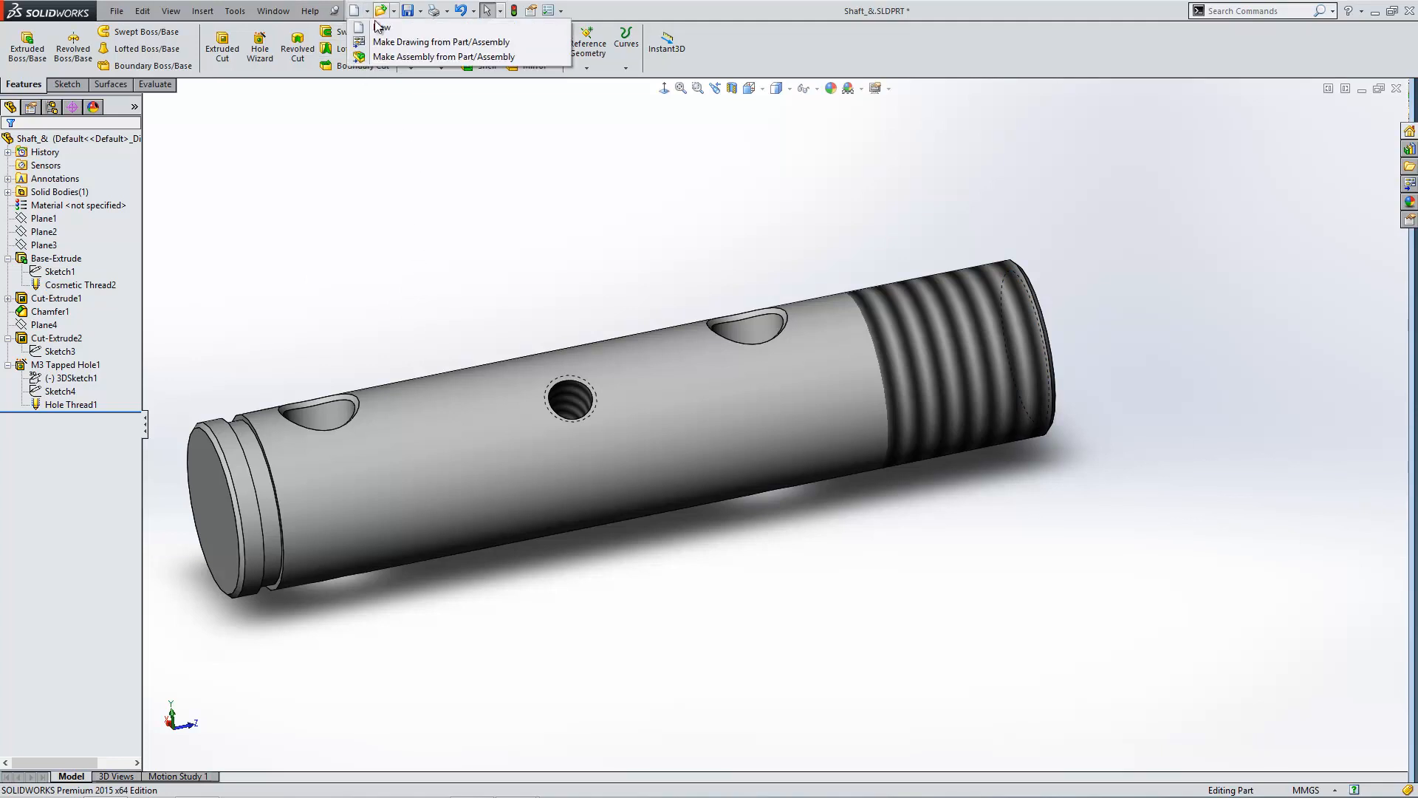
{"action": "left_click", "coordinate": [379, 27]}
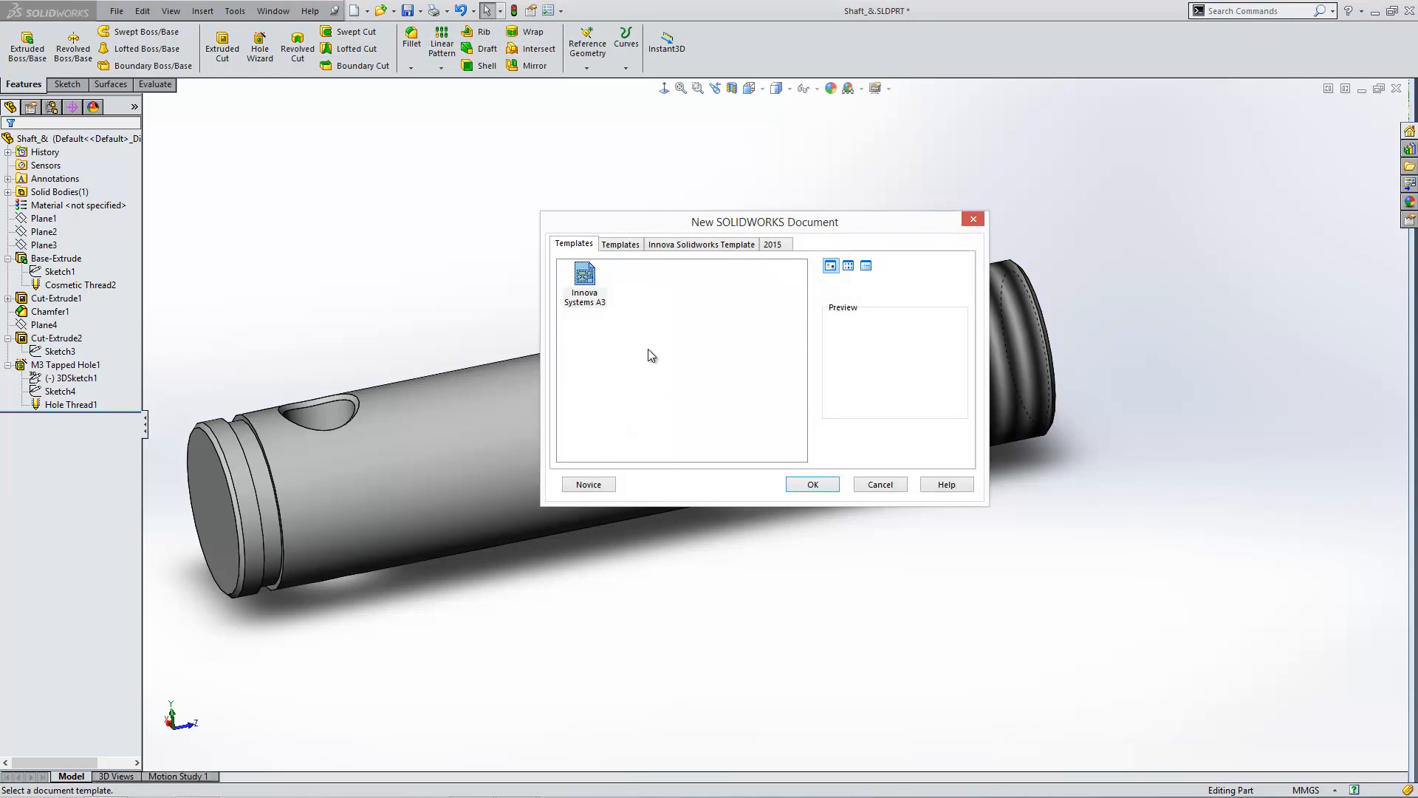
{"action": "left_click", "coordinate": [619, 244]}
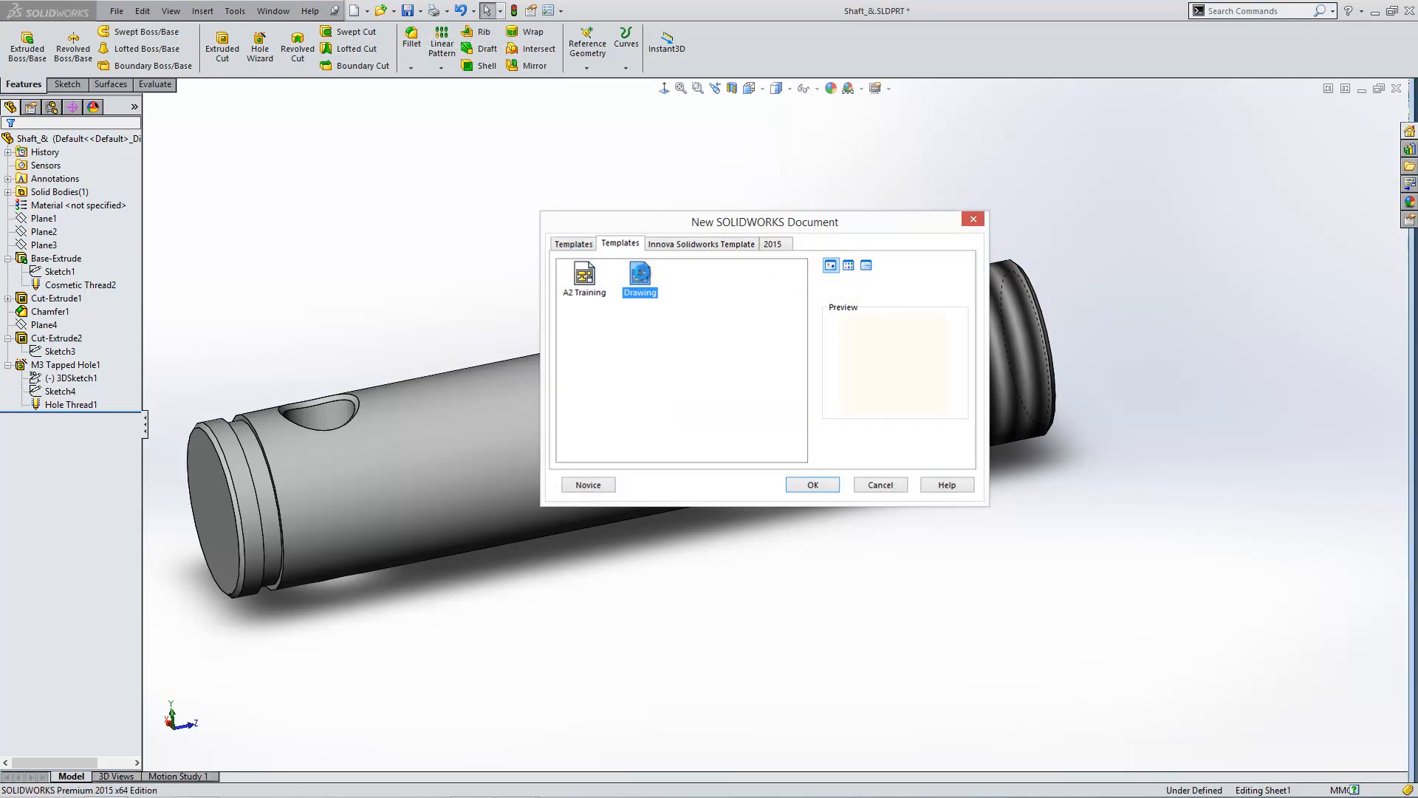
{"action": "left_click", "coordinate": [811, 485]}
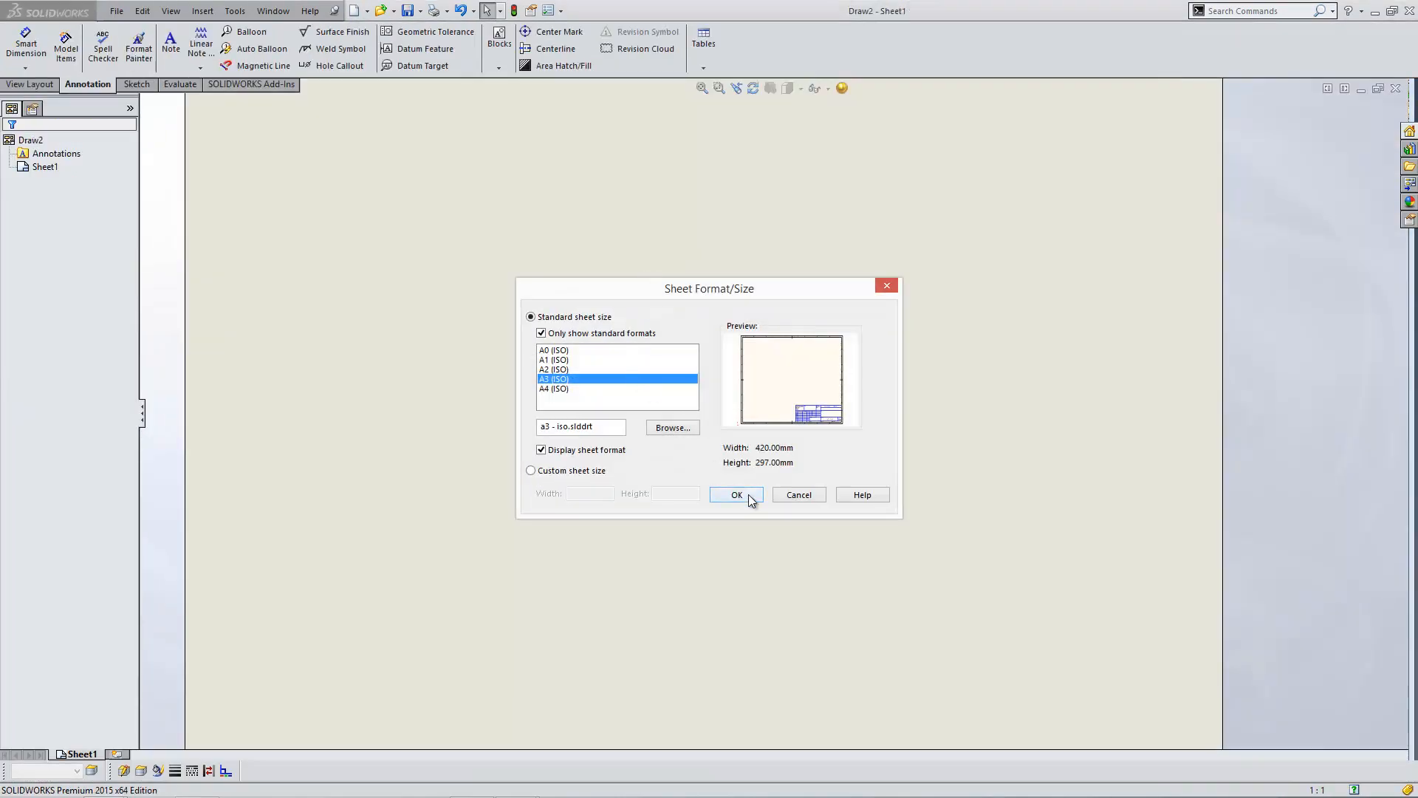
{"action": "left_click", "coordinate": [736, 495]}
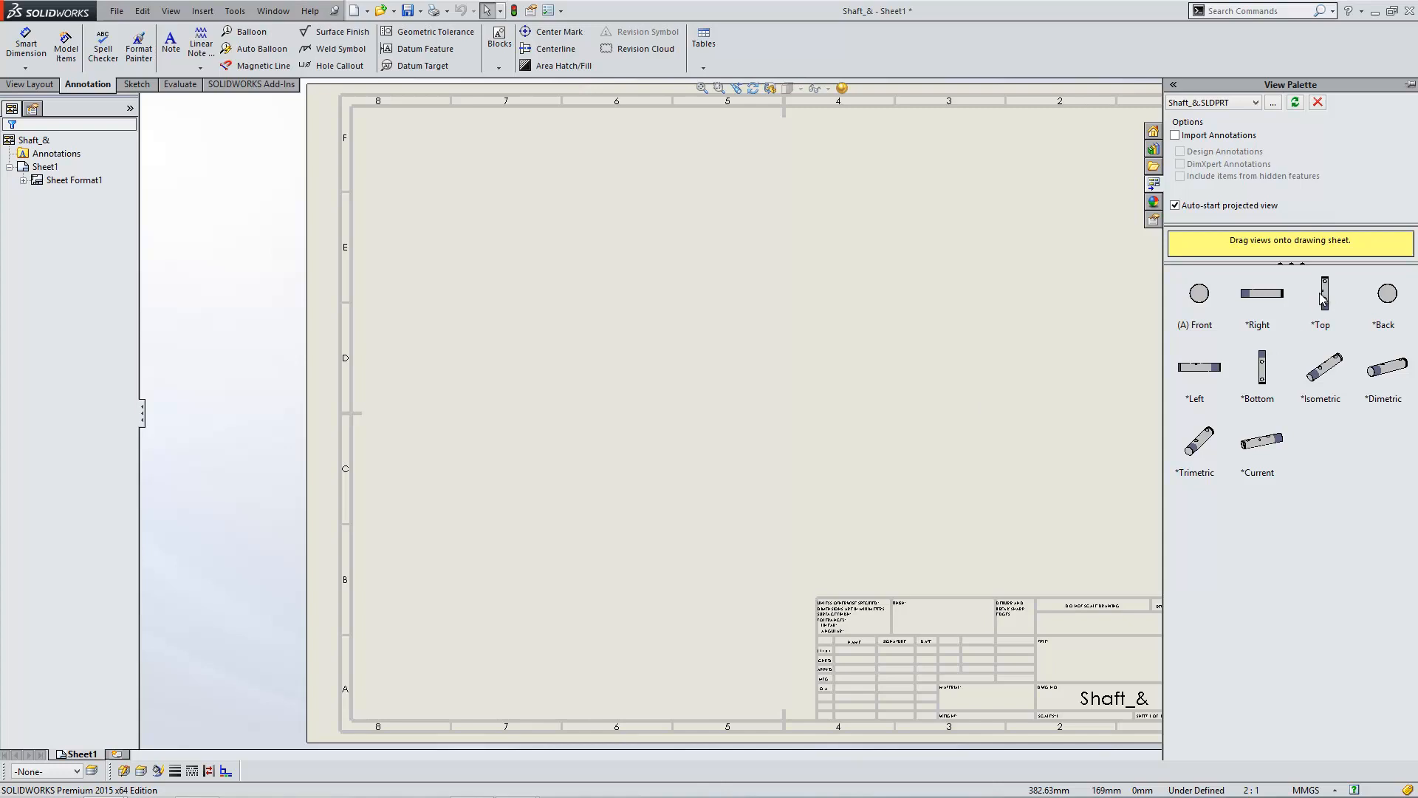
Step: Drag a shaft view from the View Palette onto the left side of the sheet
{"action": "left_click_drag", "start_coordinate": [1195, 293], "coordinate": [520, 344]}
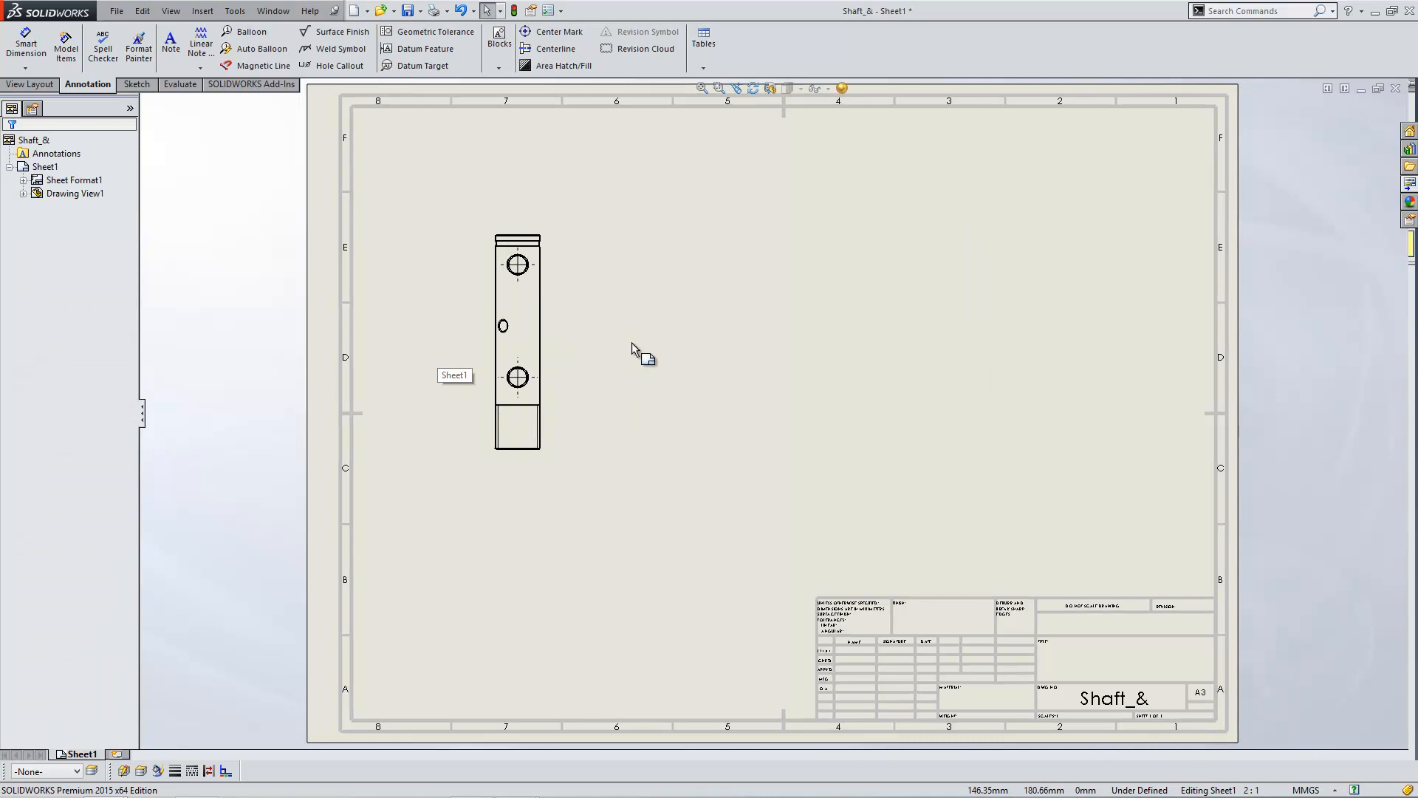
{"action": "left_click", "coordinate": [515, 430]}
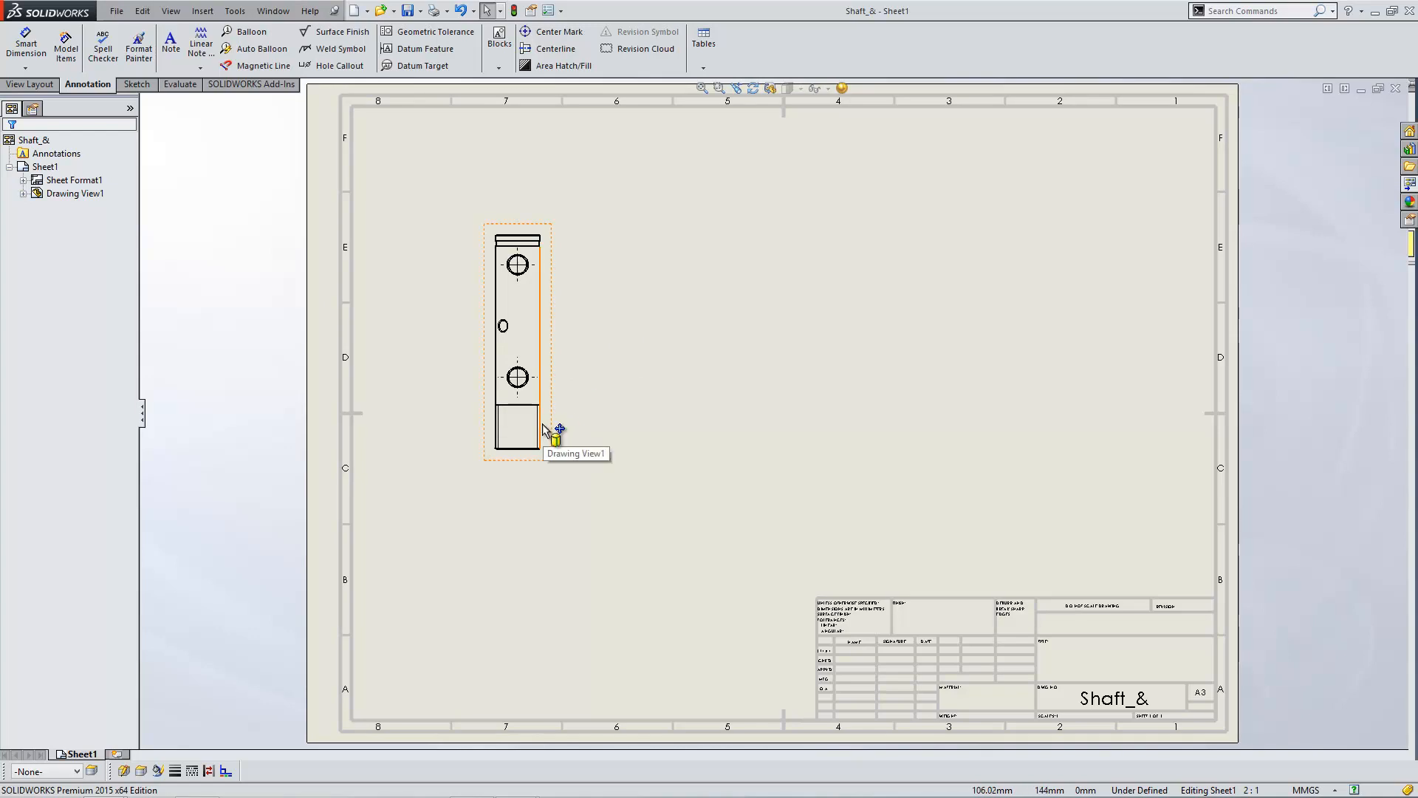
Step: Insert an 'M10x1.0 Machine Threads' callout on the cosmetic thread in the view
{"action": "right_click", "coordinate": [542, 430]}
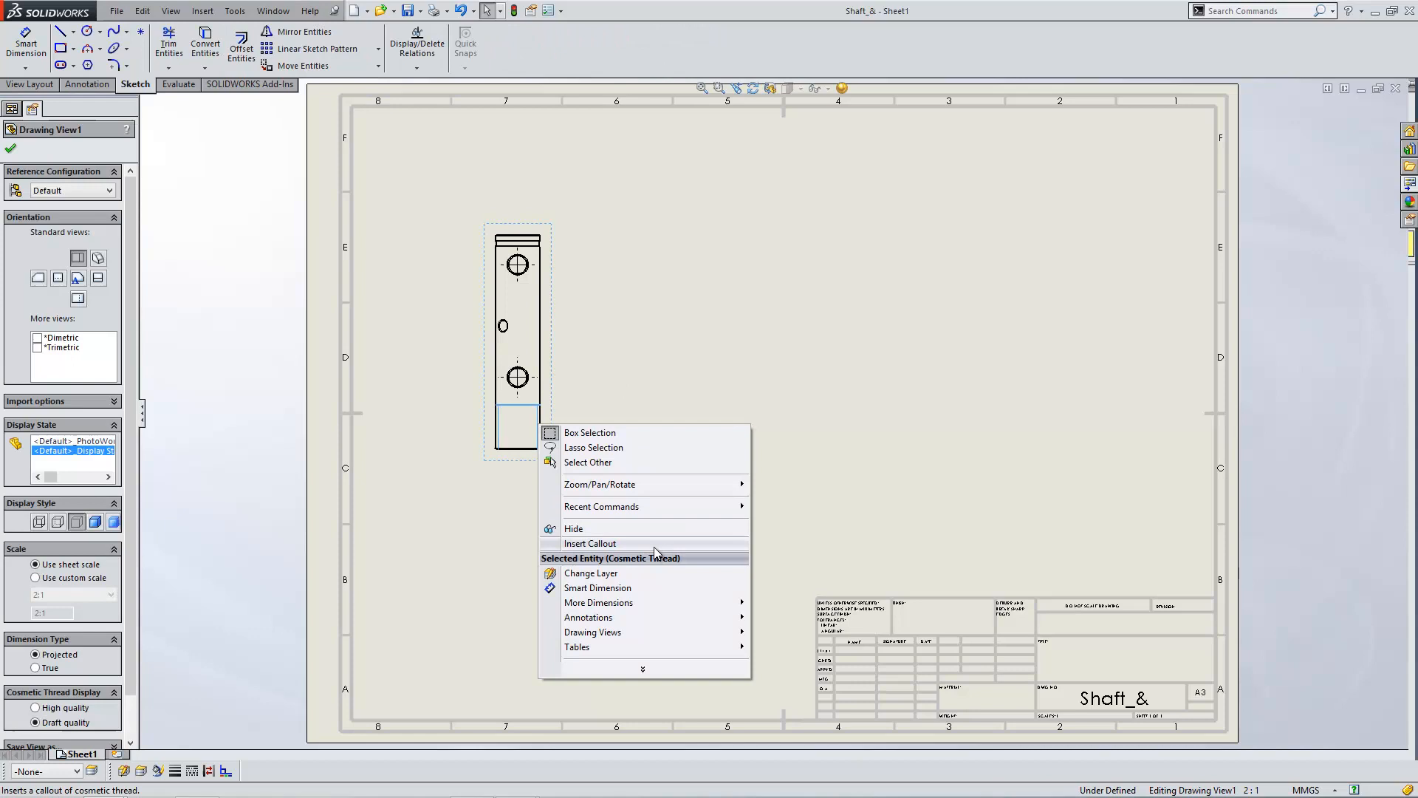
{"action": "left_click", "coordinate": [589, 544]}
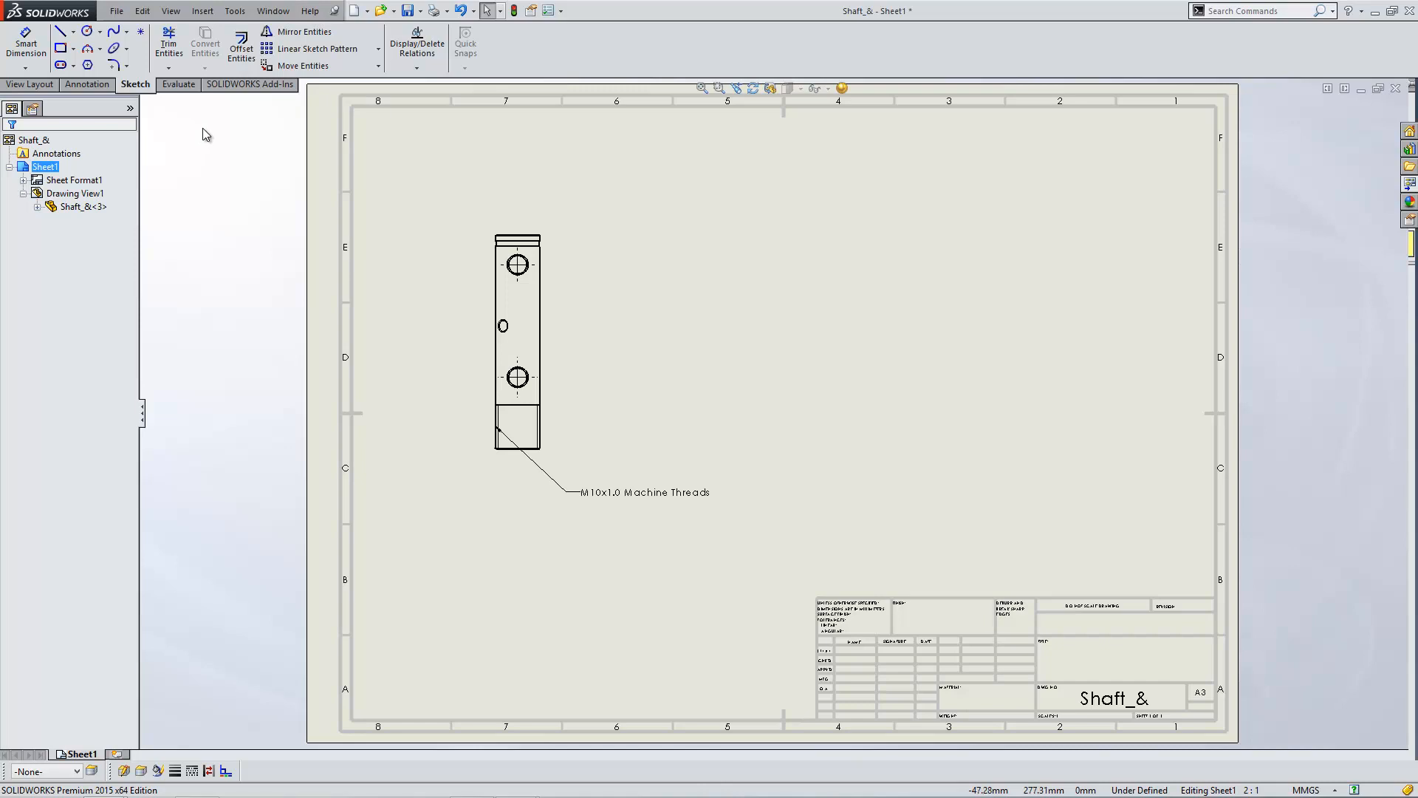
{"action": "left_click", "coordinate": [87, 84]}
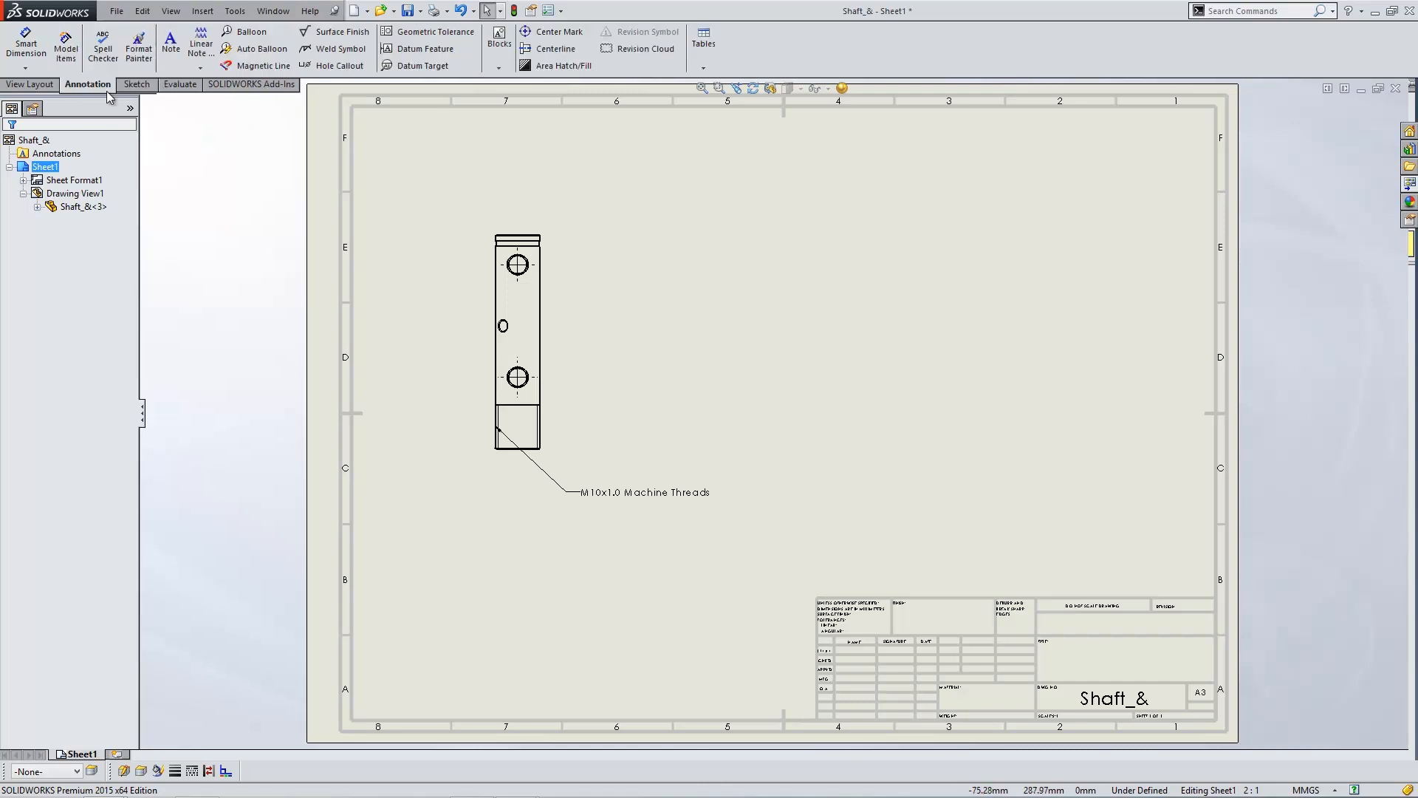
{"action": "mouse_move", "coordinate": [341, 65]}
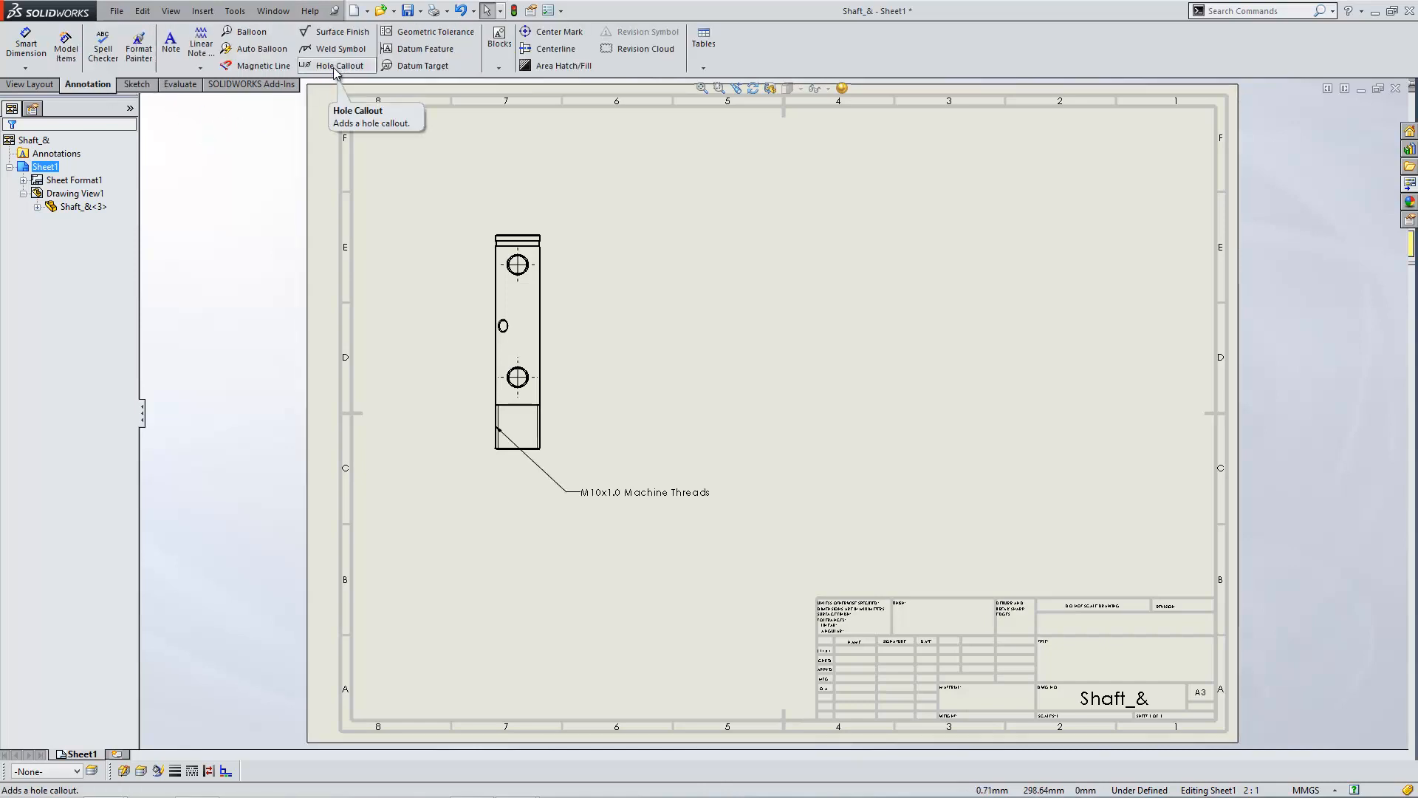